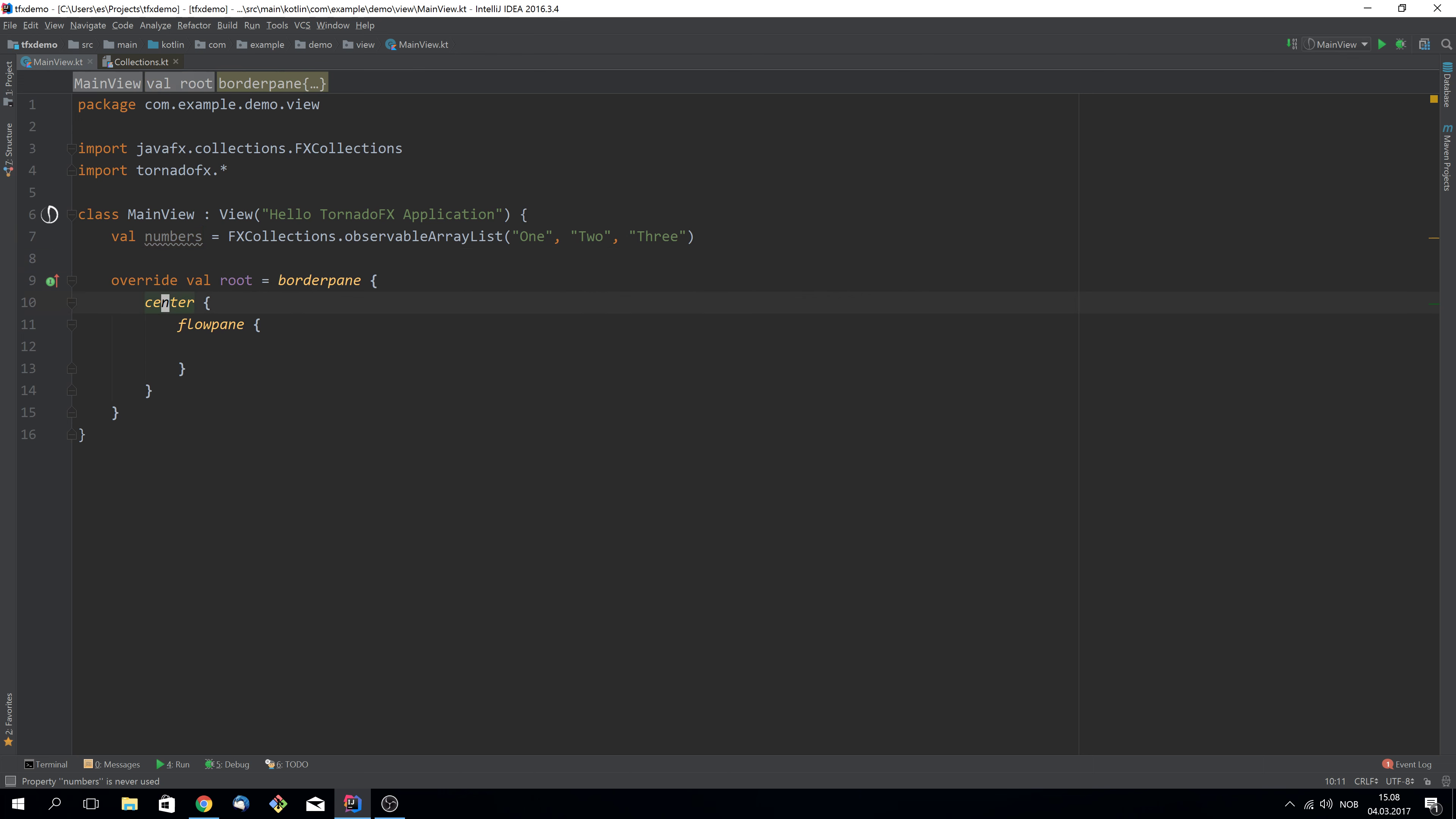
Begin a children reference on the empty line inside the flowpane block
click(323, 280)
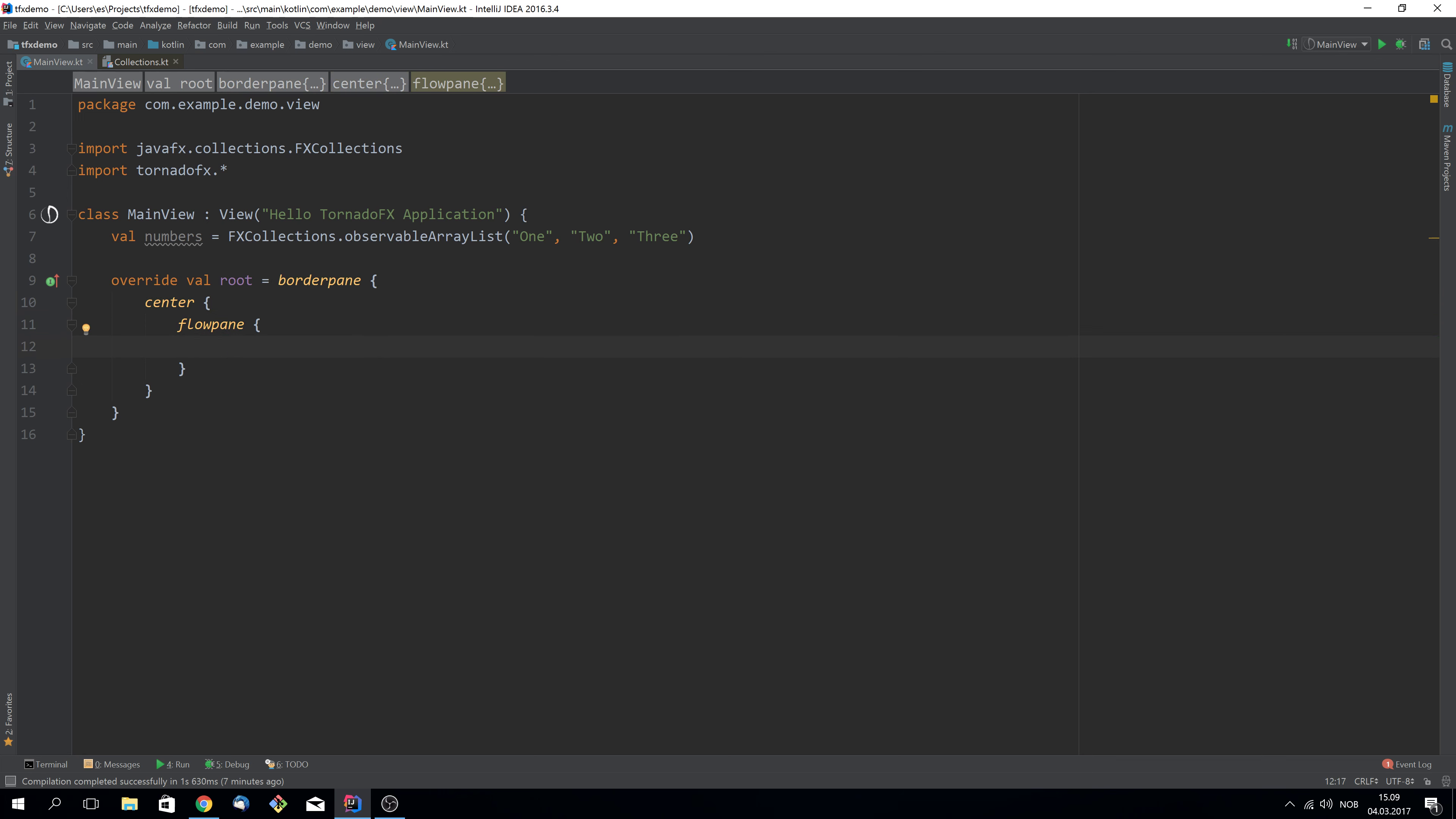
text(children.)
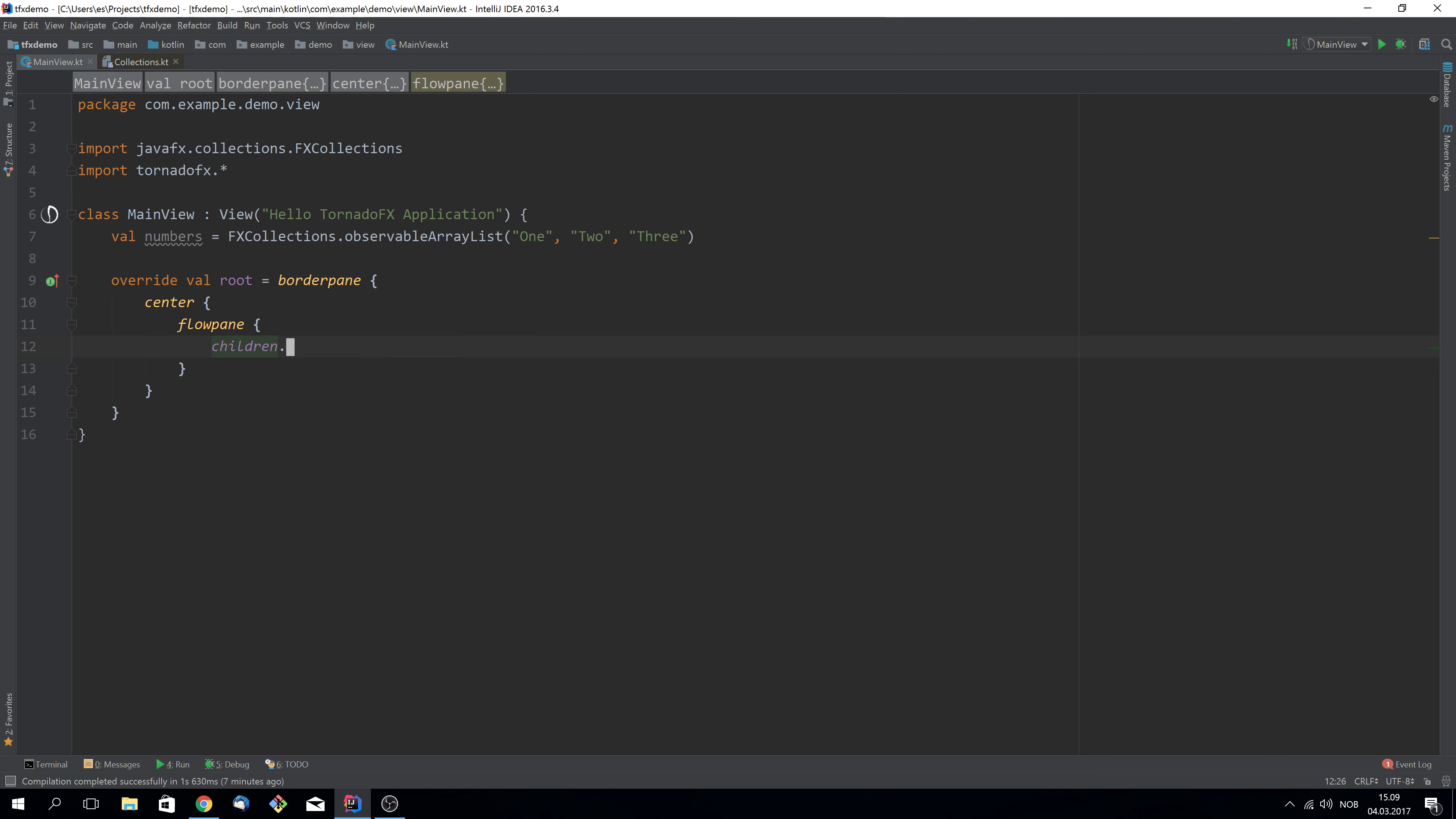
Bind the flowpane children to numbers with a Label(it) builder lambda
text(bind(numbers) {)
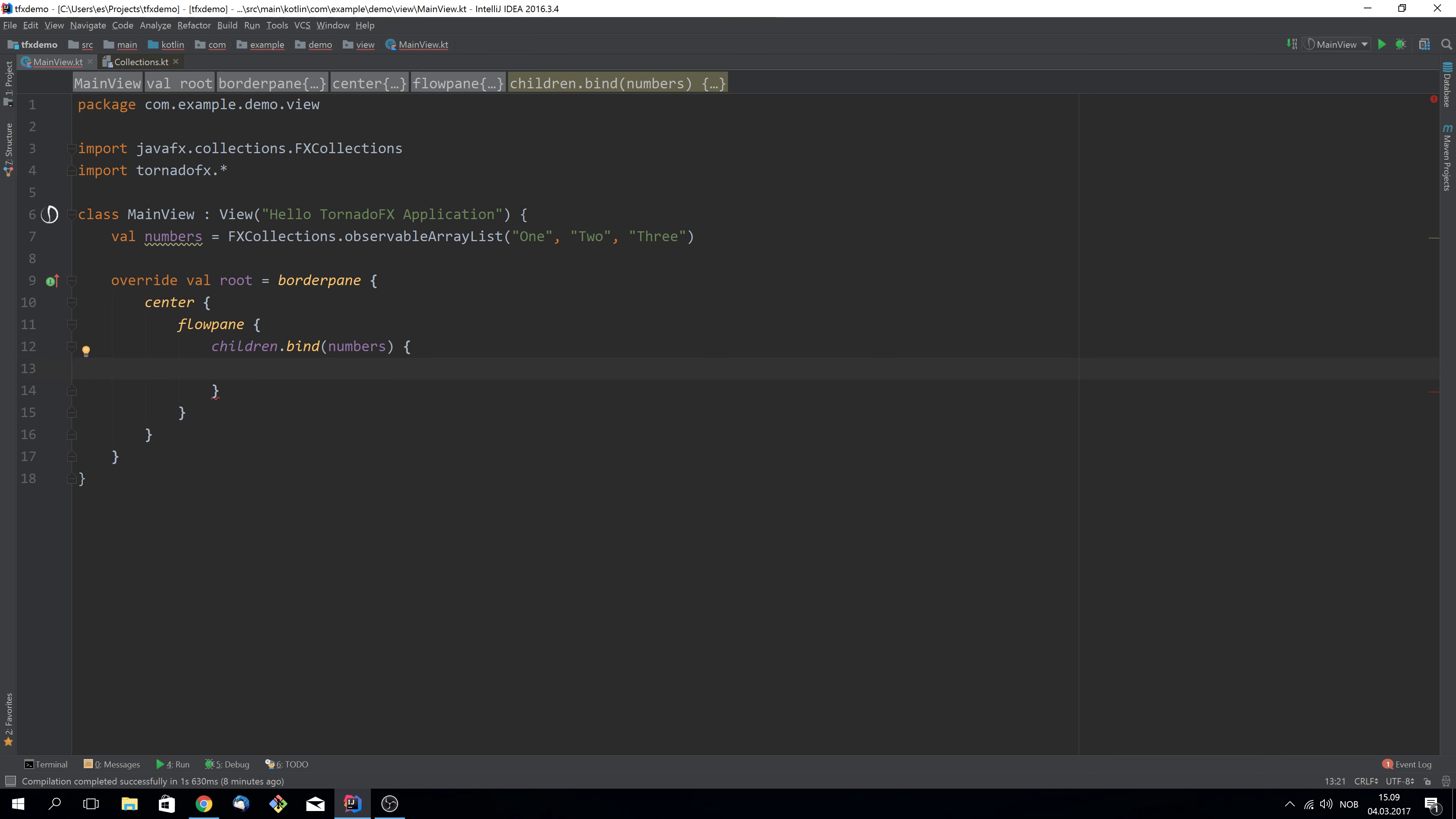
text(it)
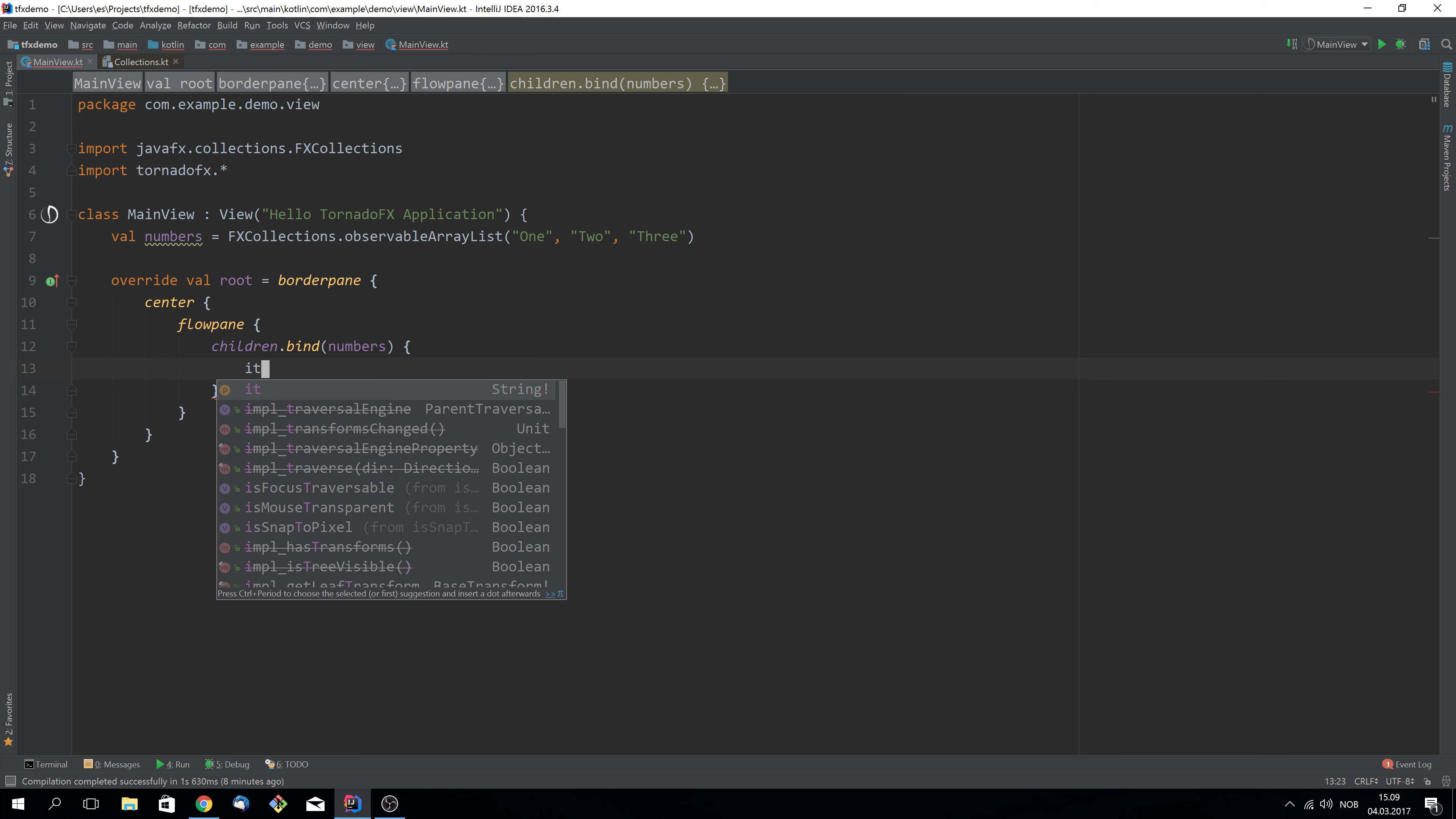
key(Escape)
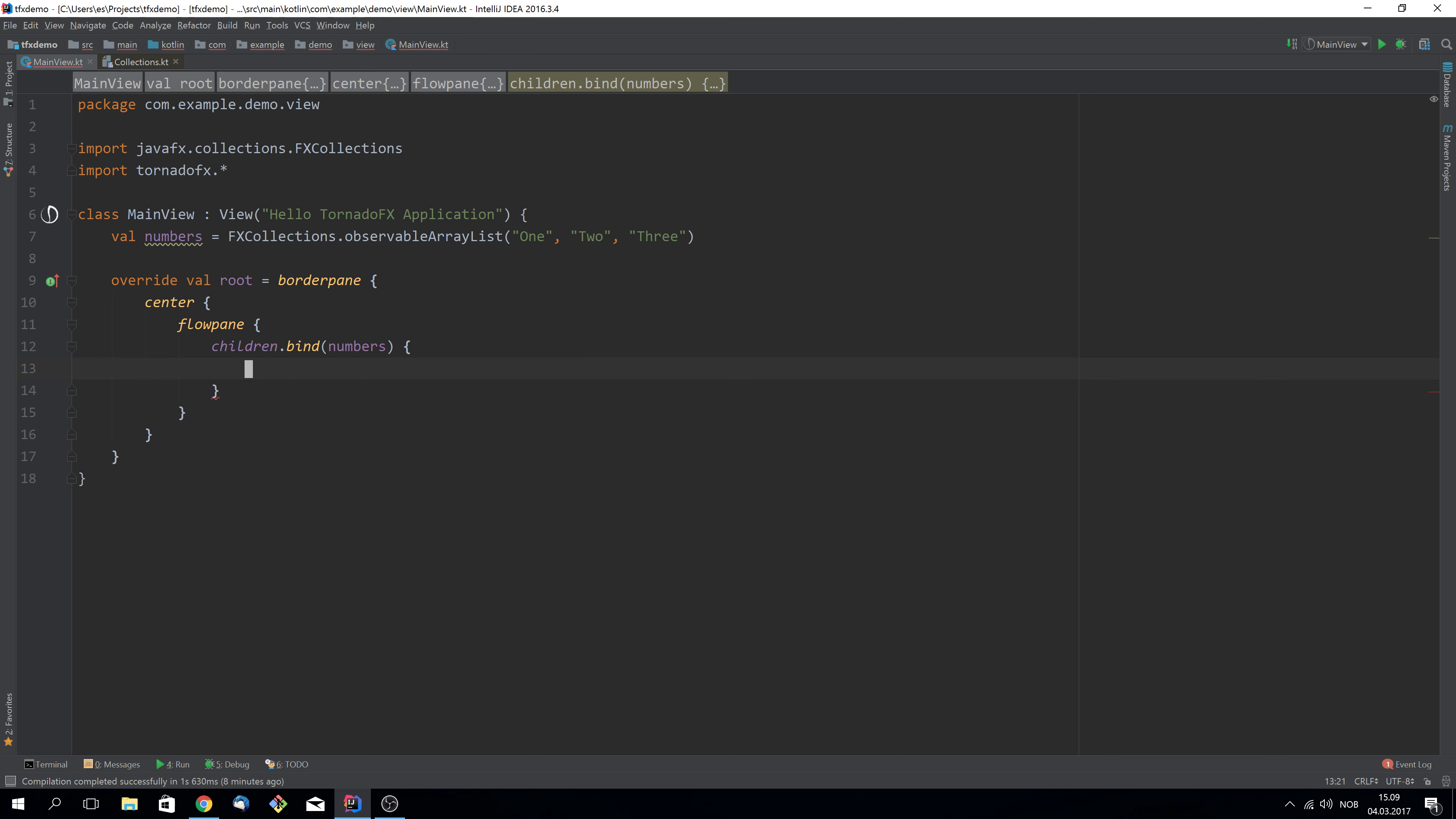
text(Lab)
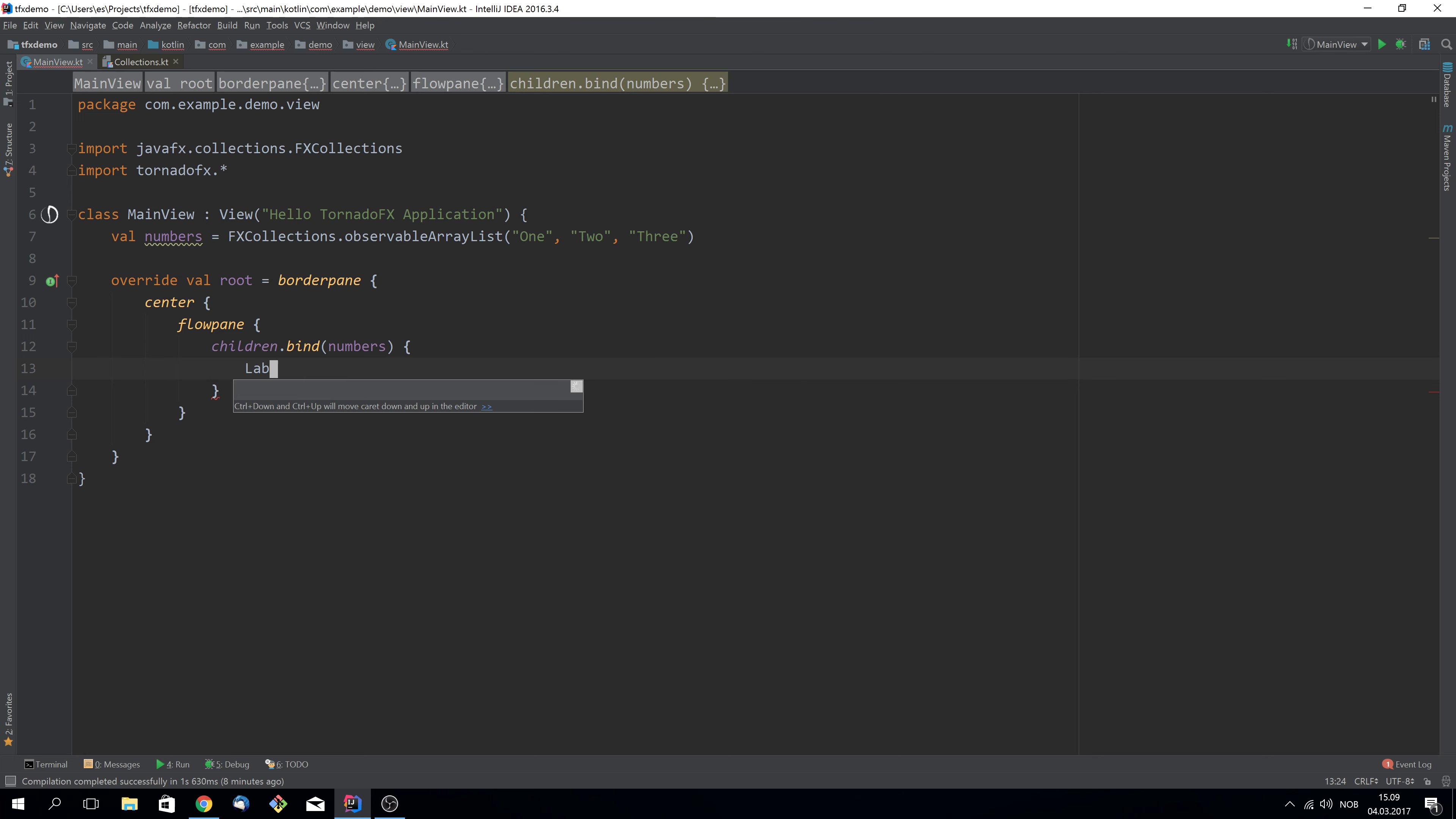
text(el(it)
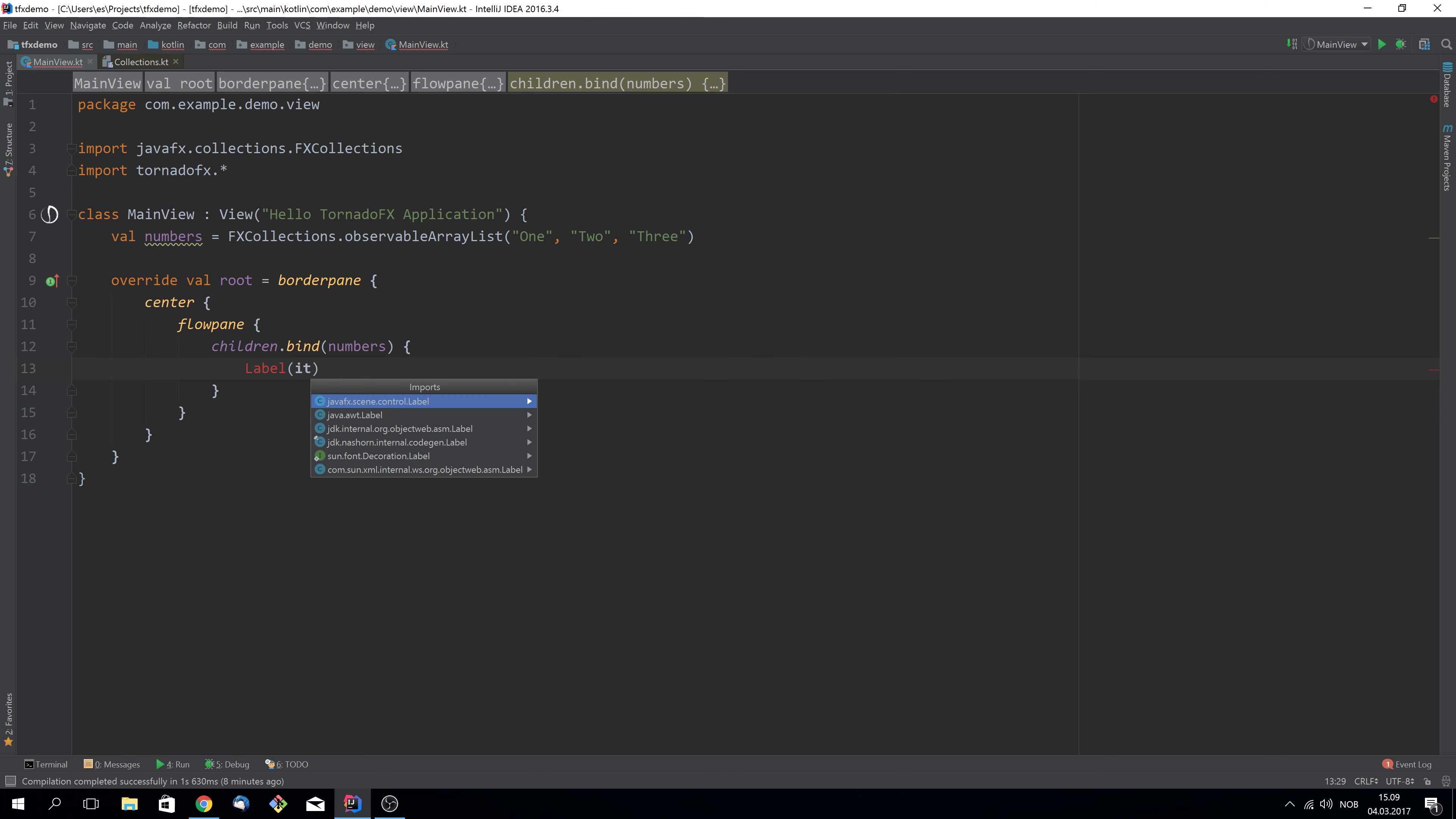
Import javafx.scene.control.Label and convert the lambda to children.bind(numbers, ::Label)
click(379, 401)
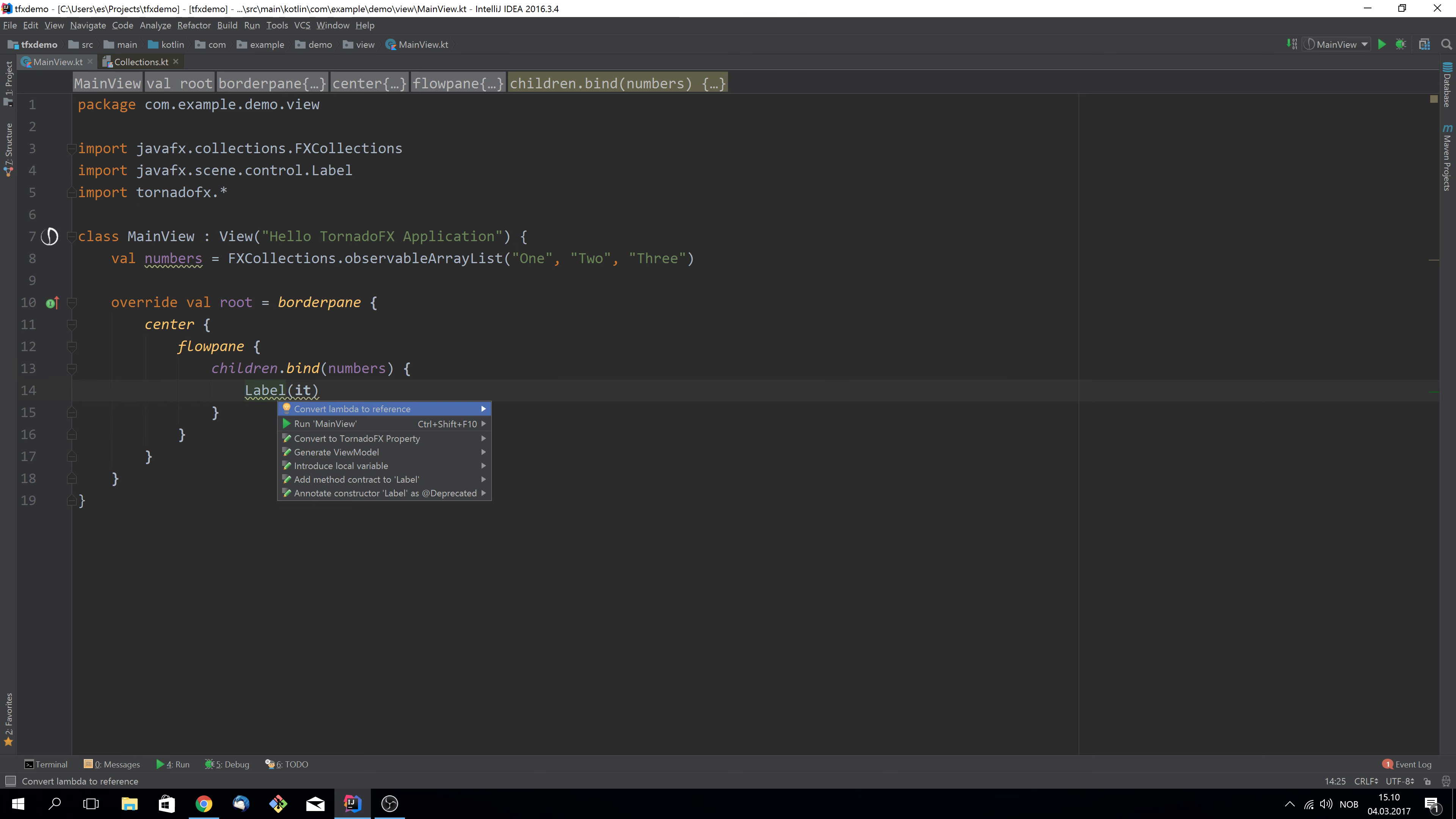
click(351, 409)
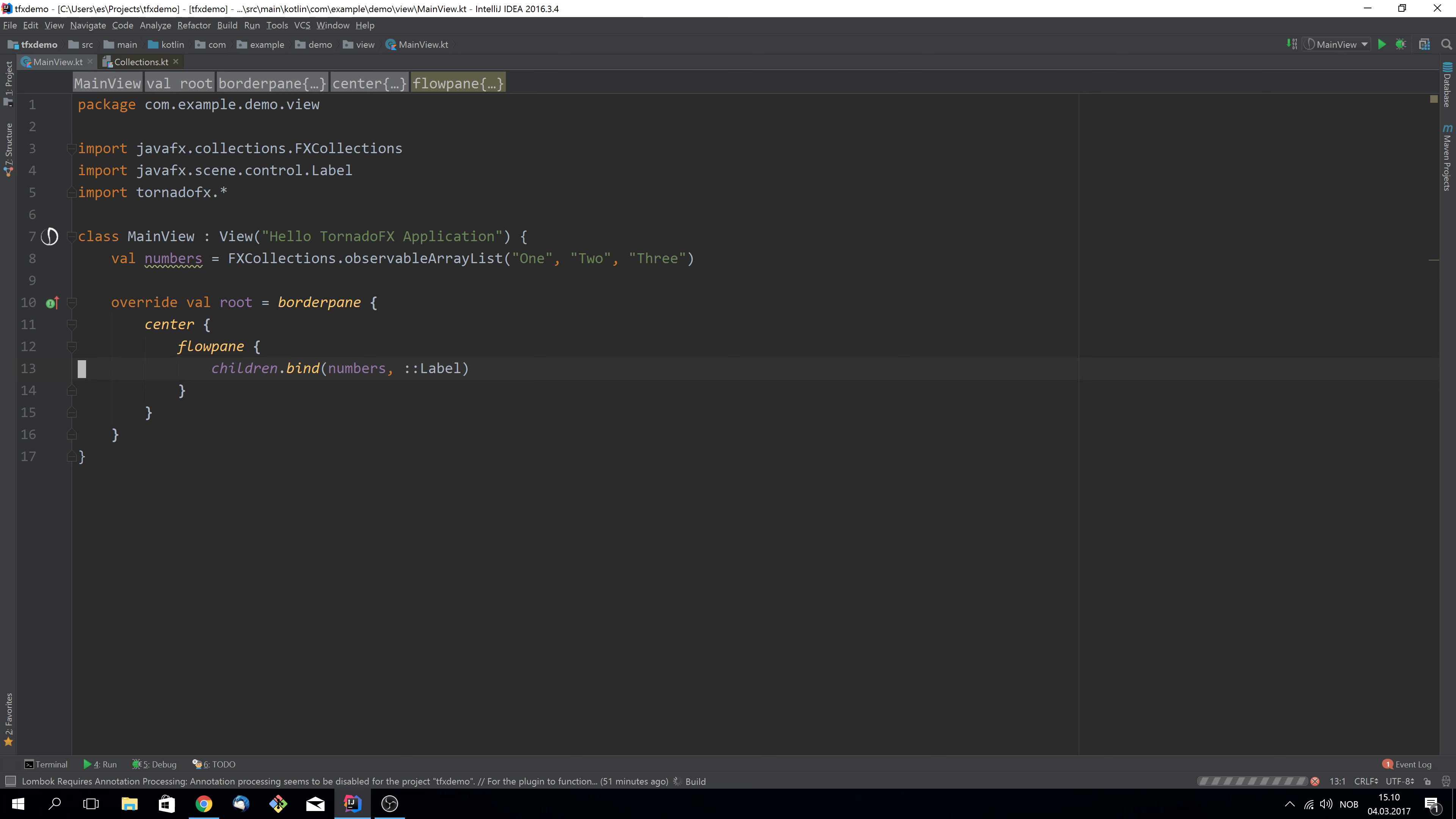
Run MainView to see the One, Two, Three labels in the app window
click(1382, 44)
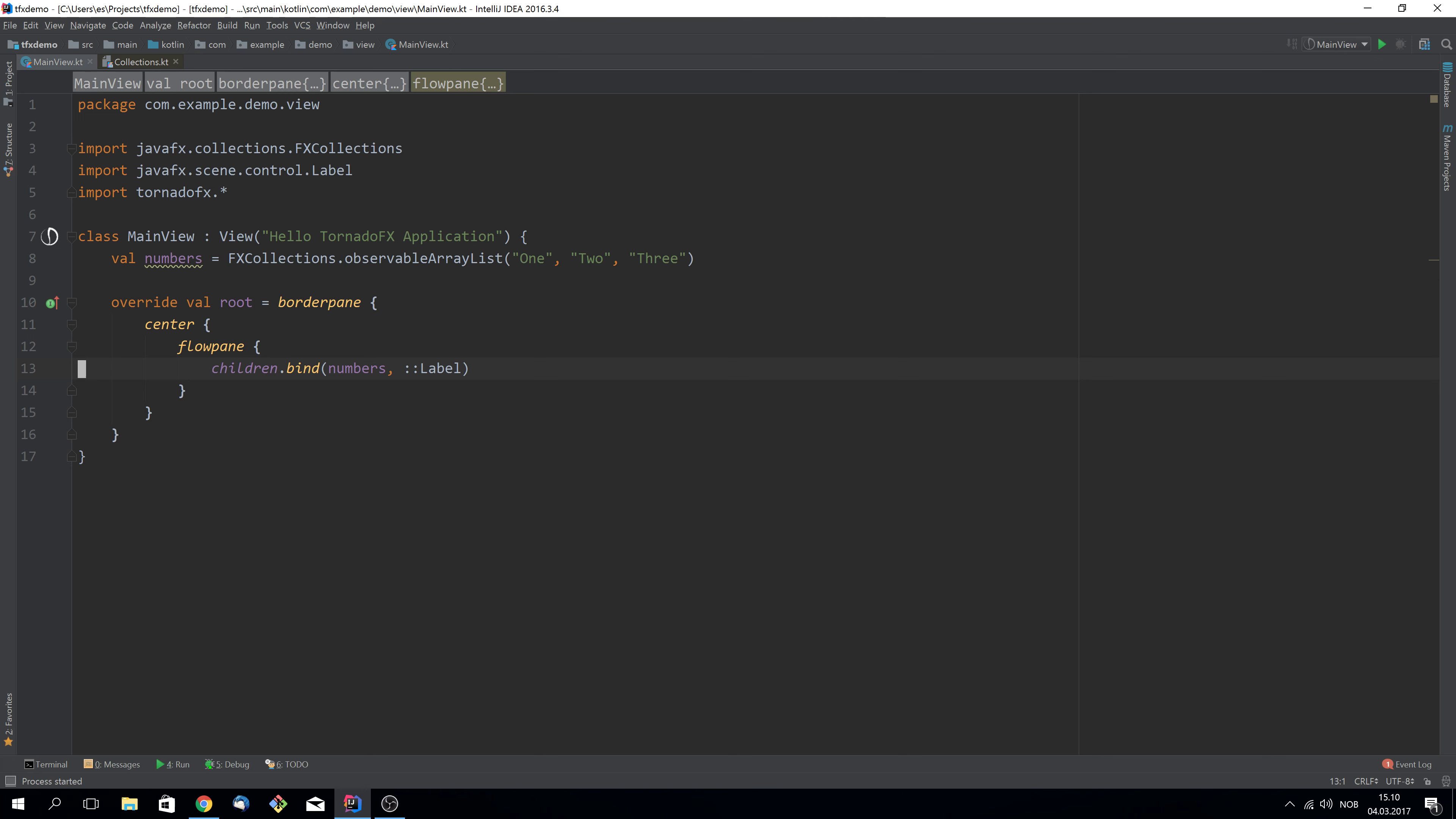
click(1382, 44)
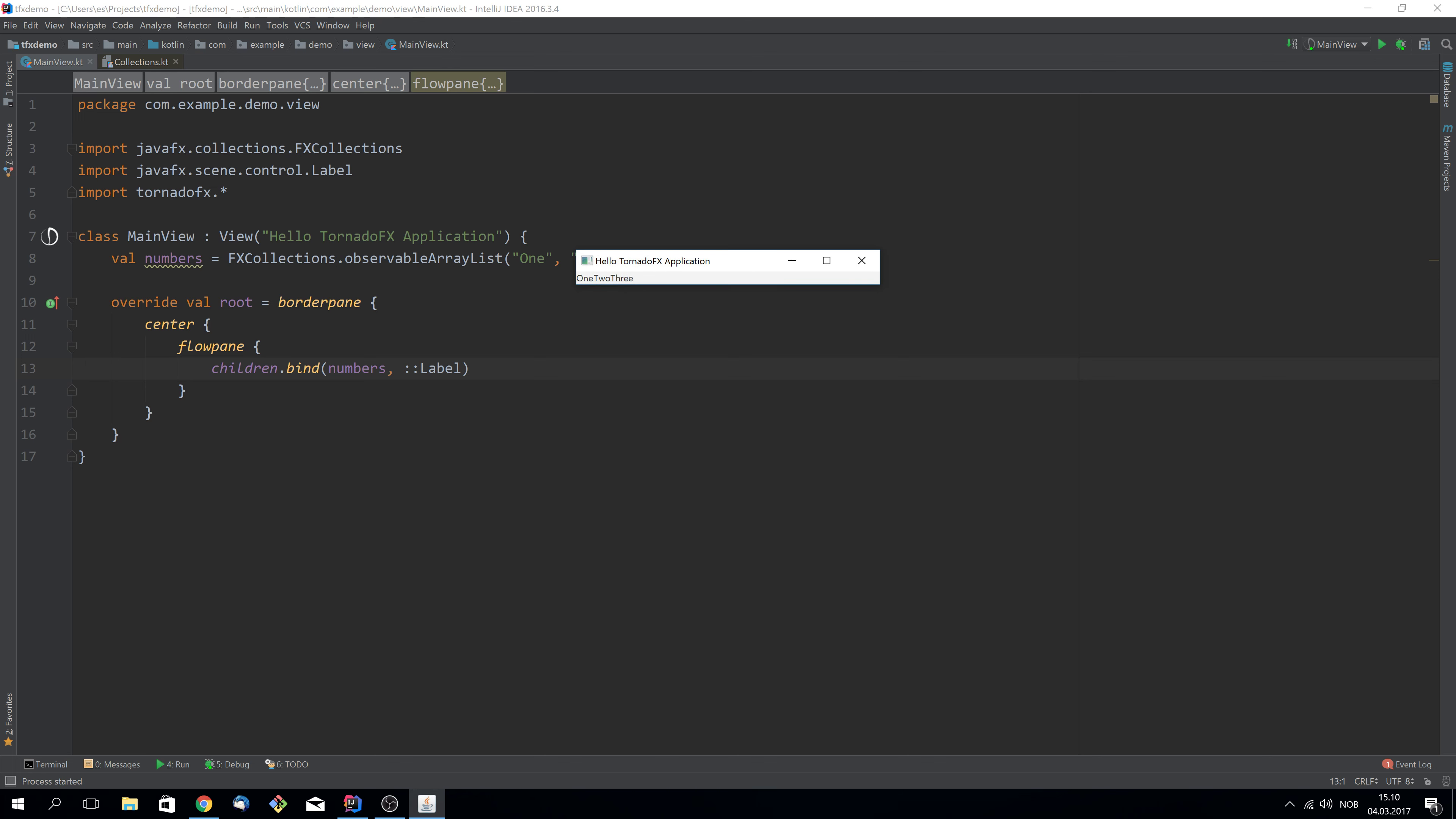
mouse_move(588, 283)
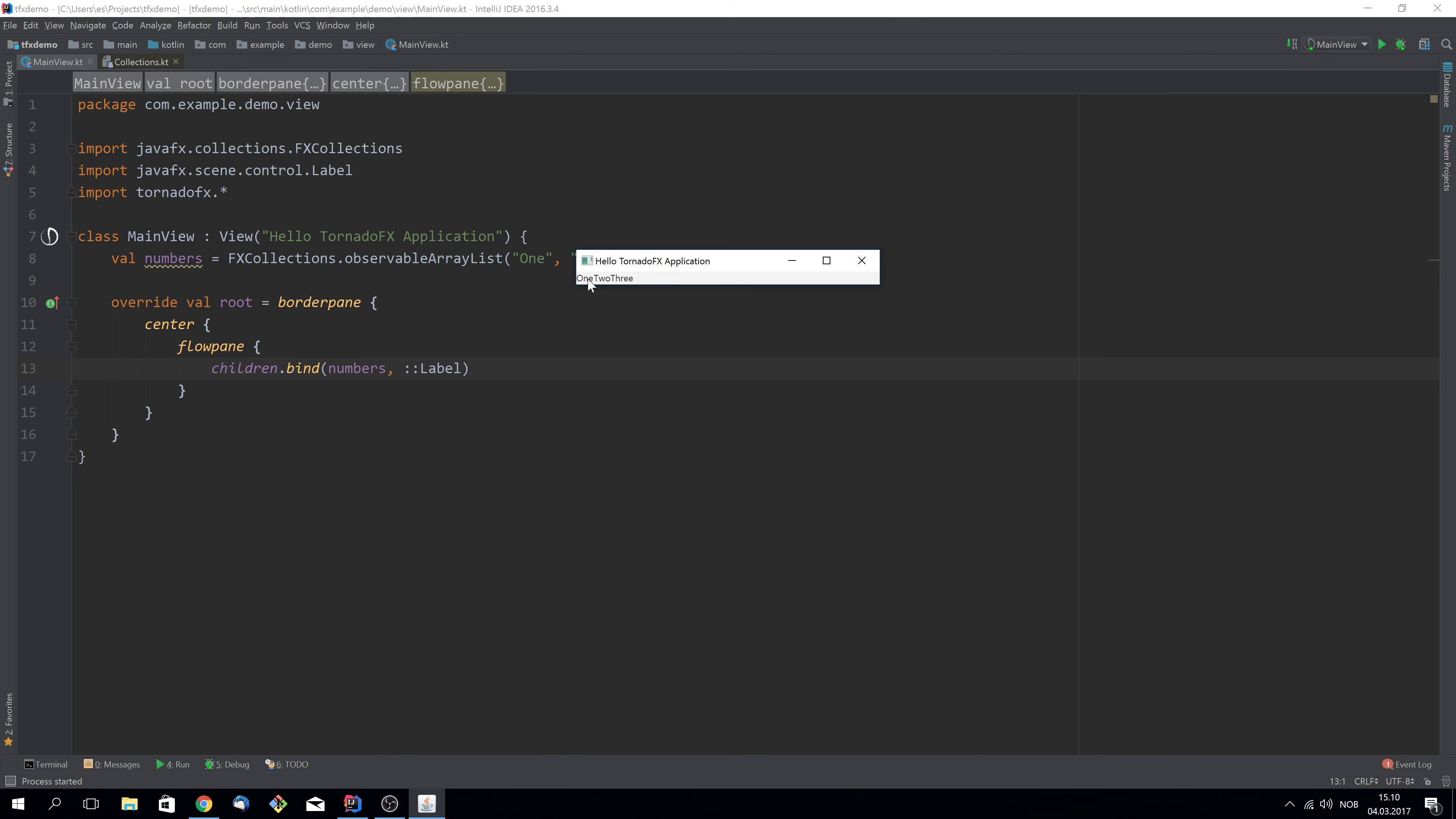
mouse_move(613, 295)
text(Label(it)
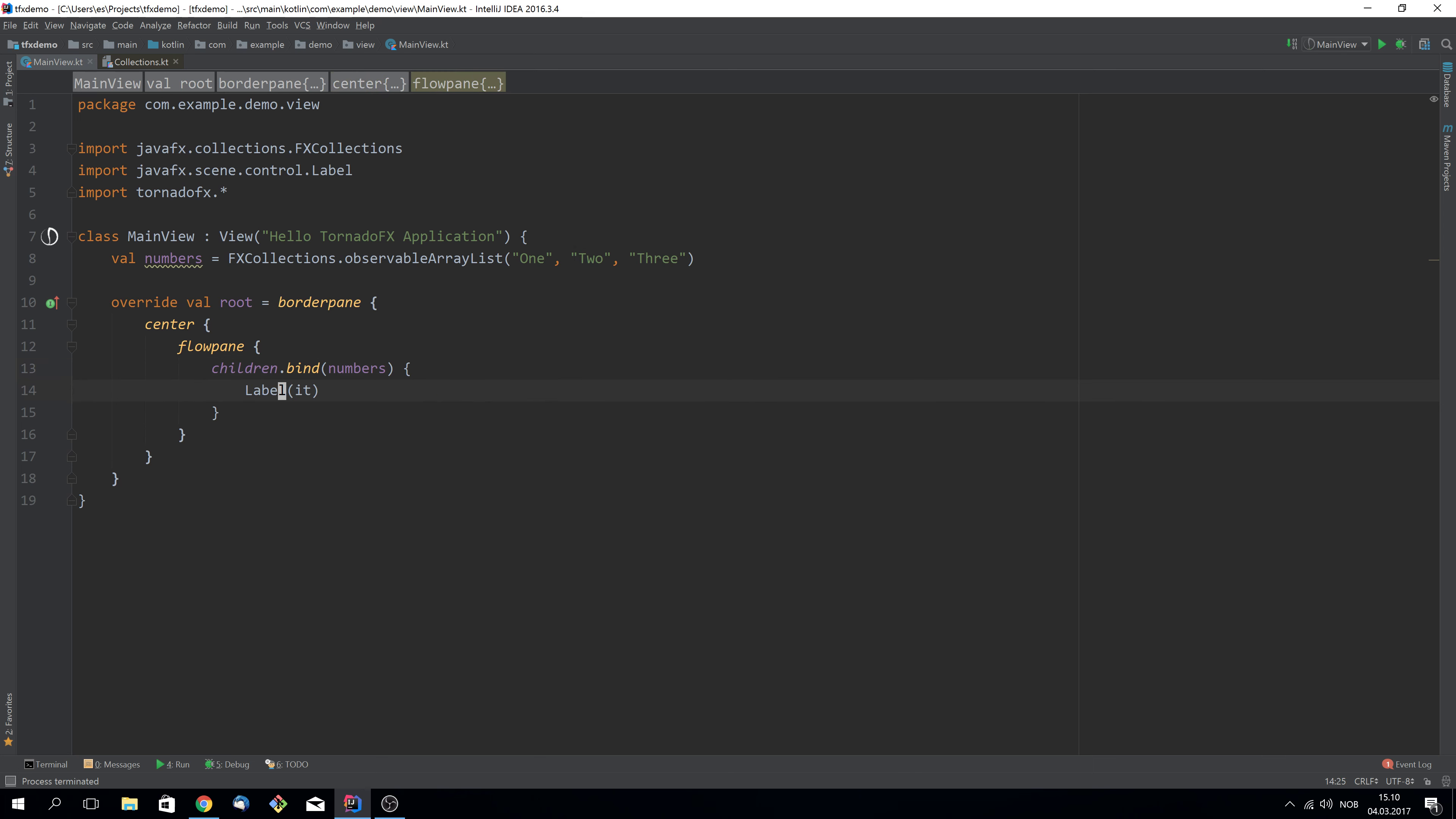
Replace Label(it) with a stackpane holding a green circle(50.0, 50.0, 50.0) and label(it), importing javafx.scene.paint.Color
text(stackpan)
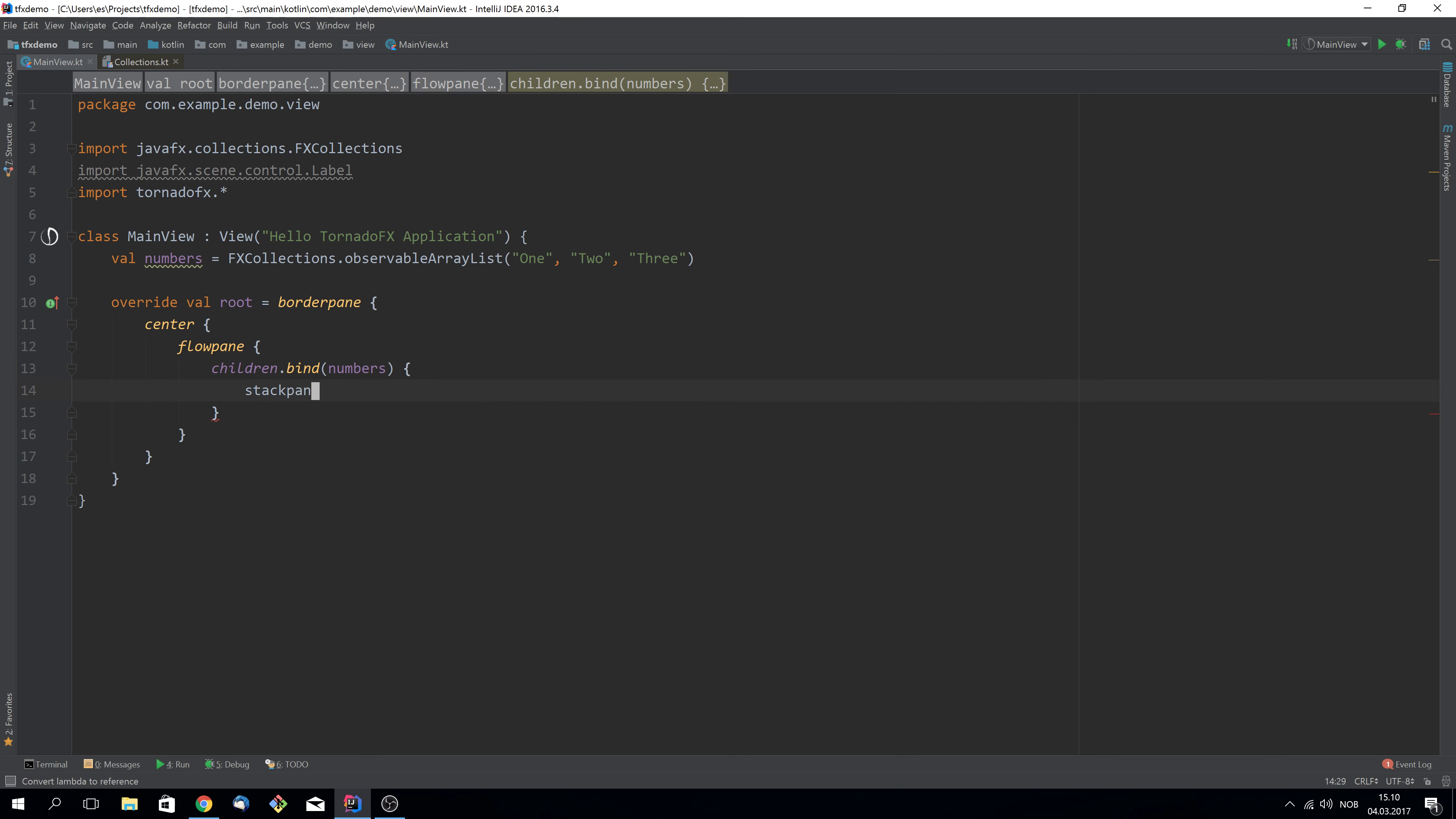
text(e {)
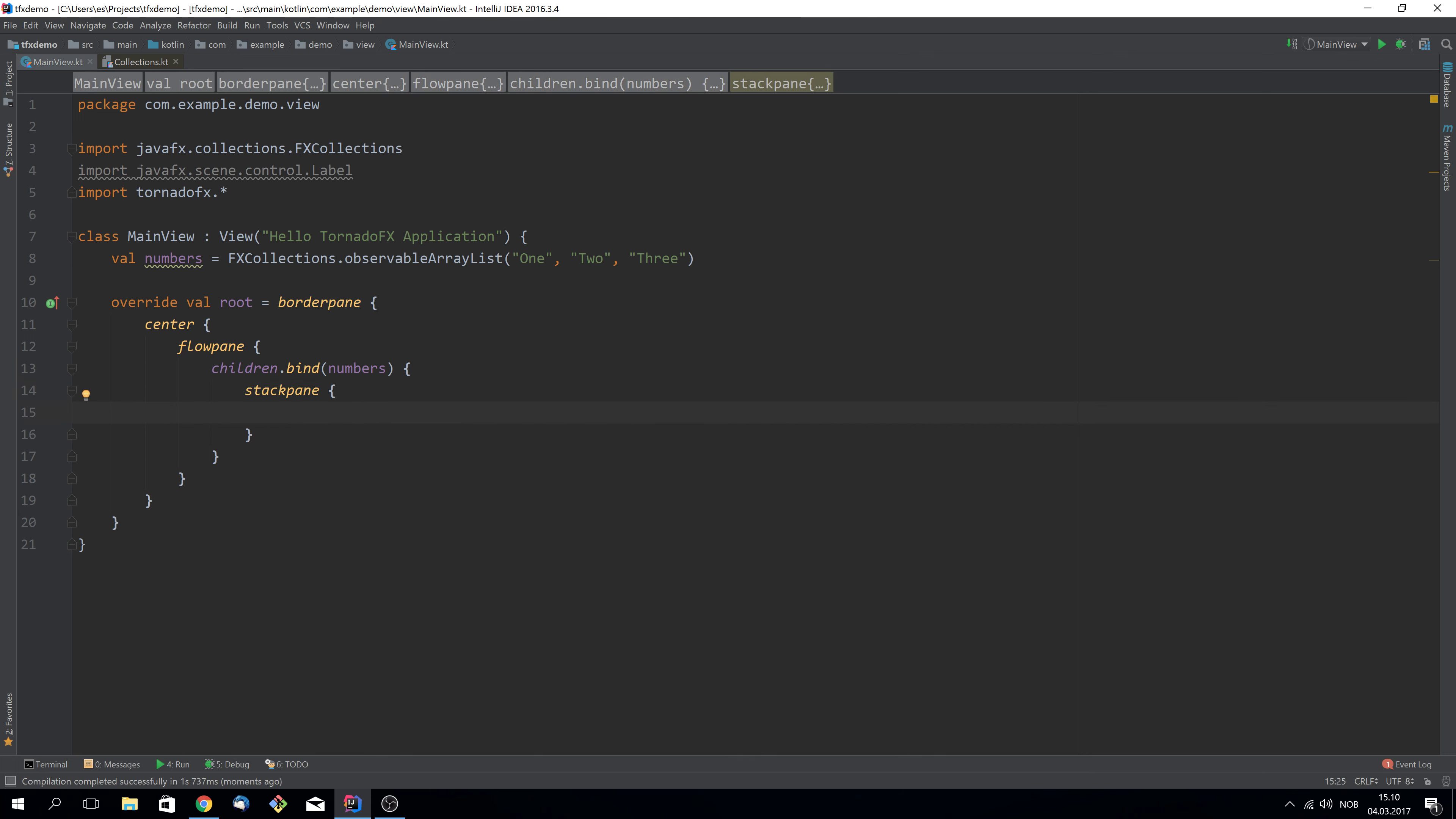
text(circle(50.0, 50.0, 50.0)
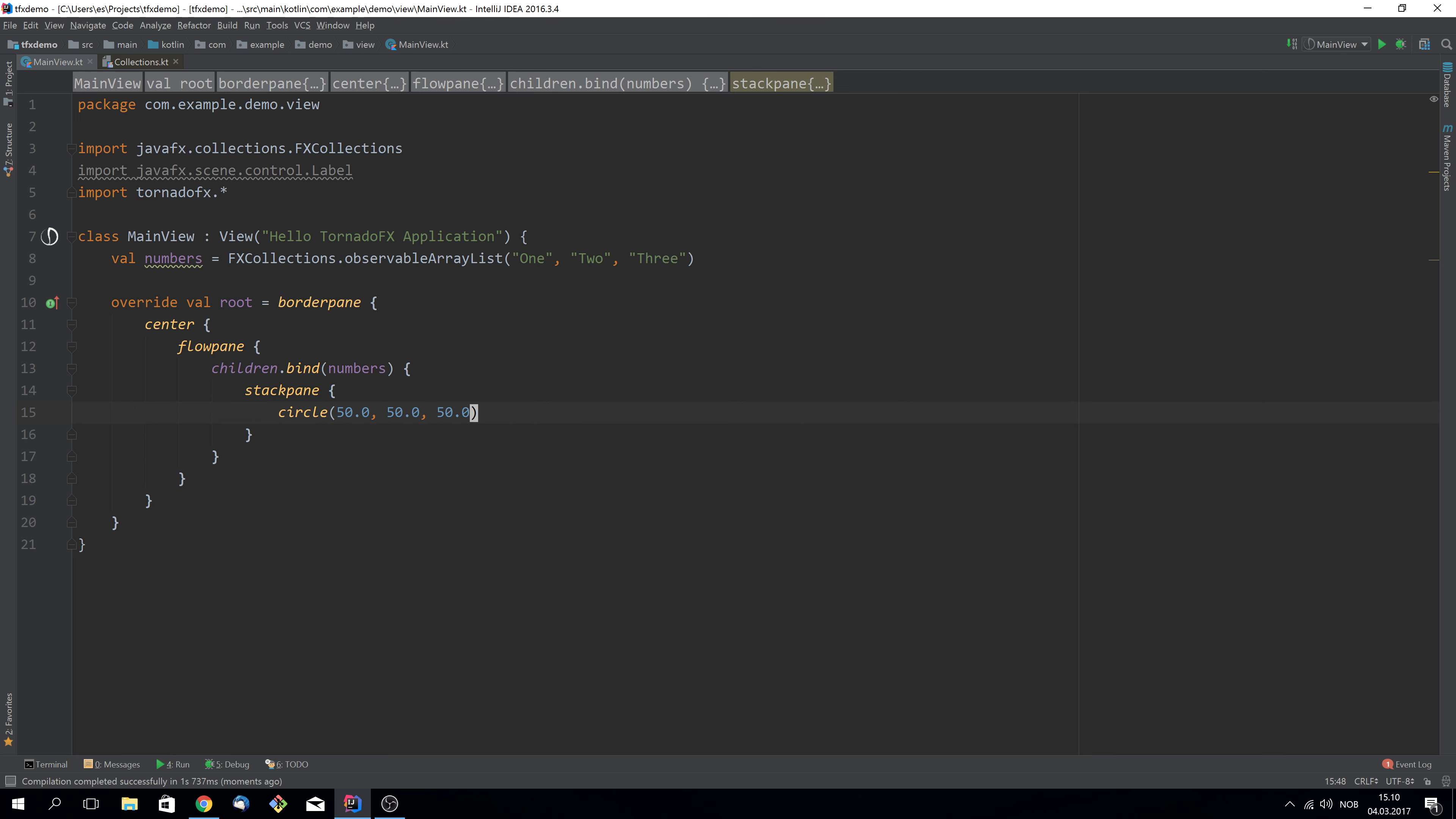
text({)
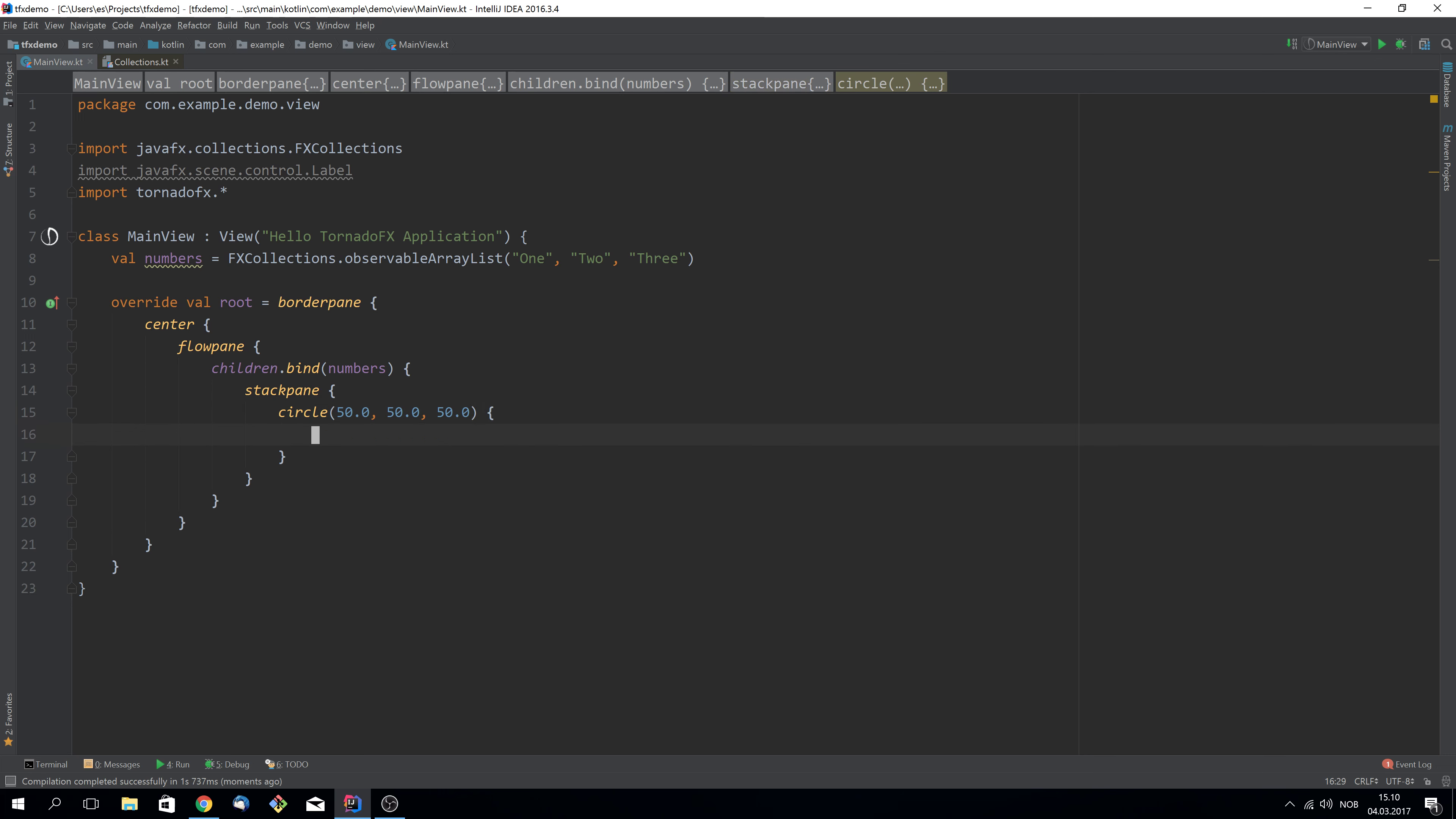
text(style {)
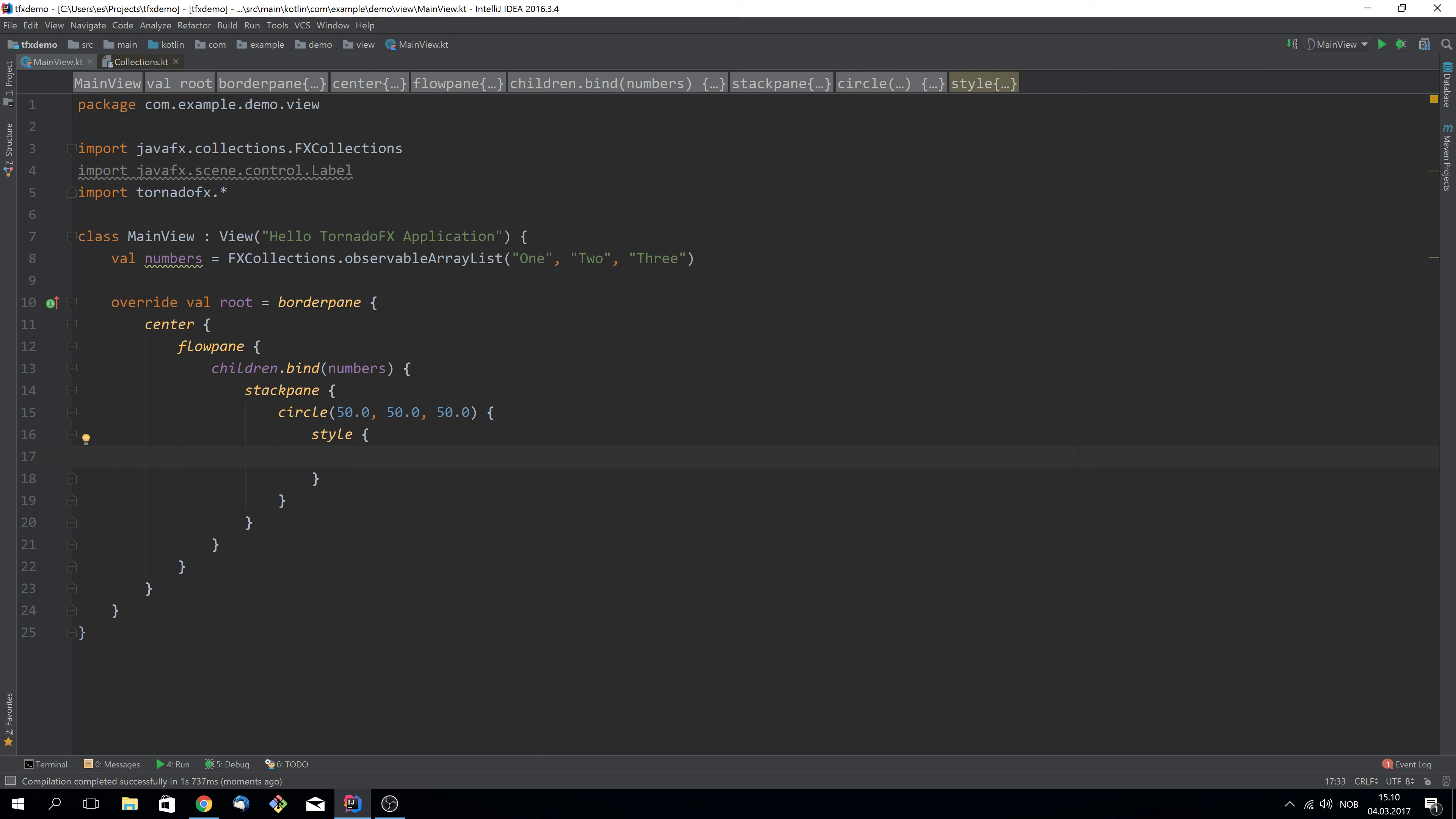
text(fill = Color.)
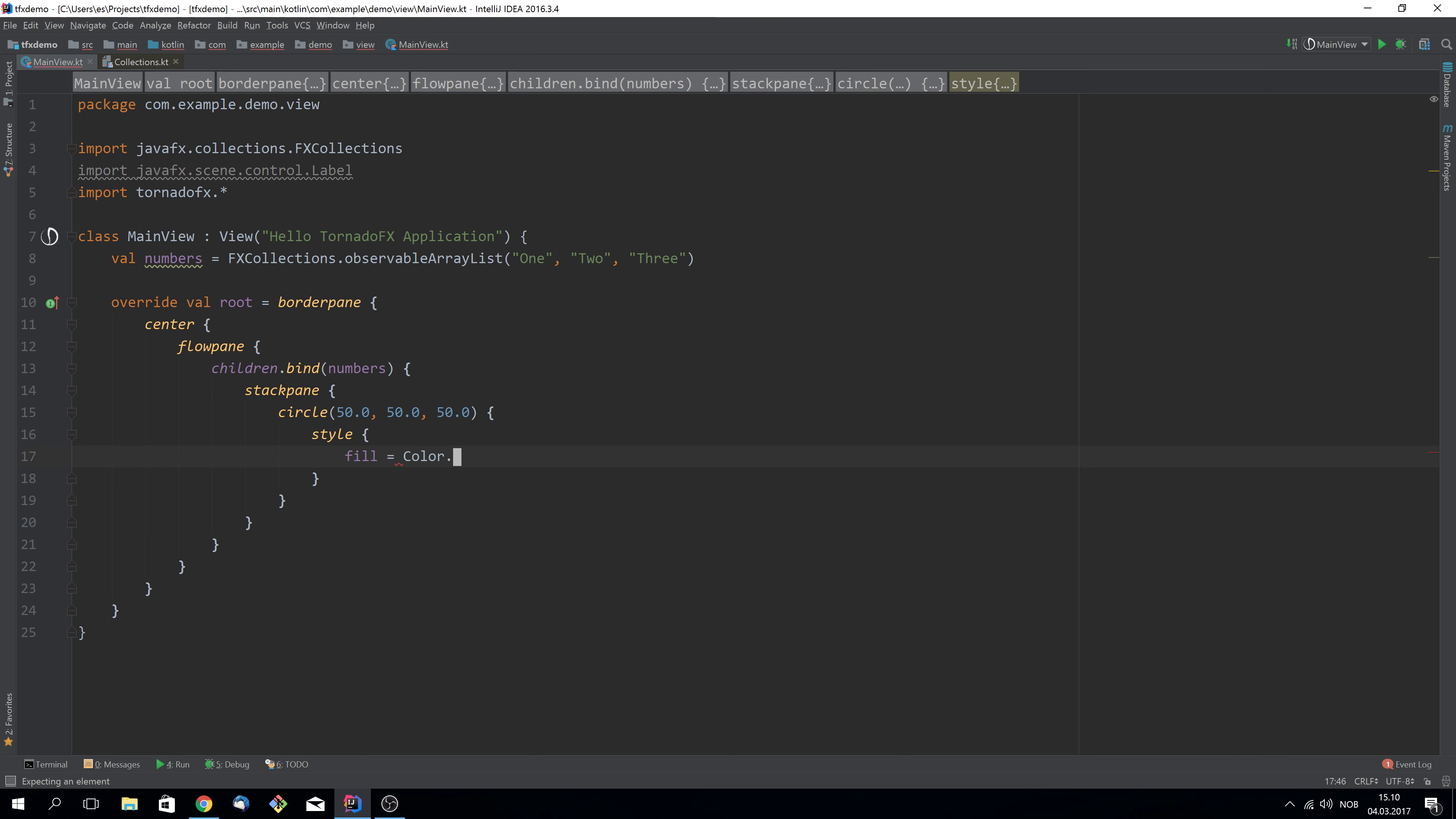
text(GREEN)
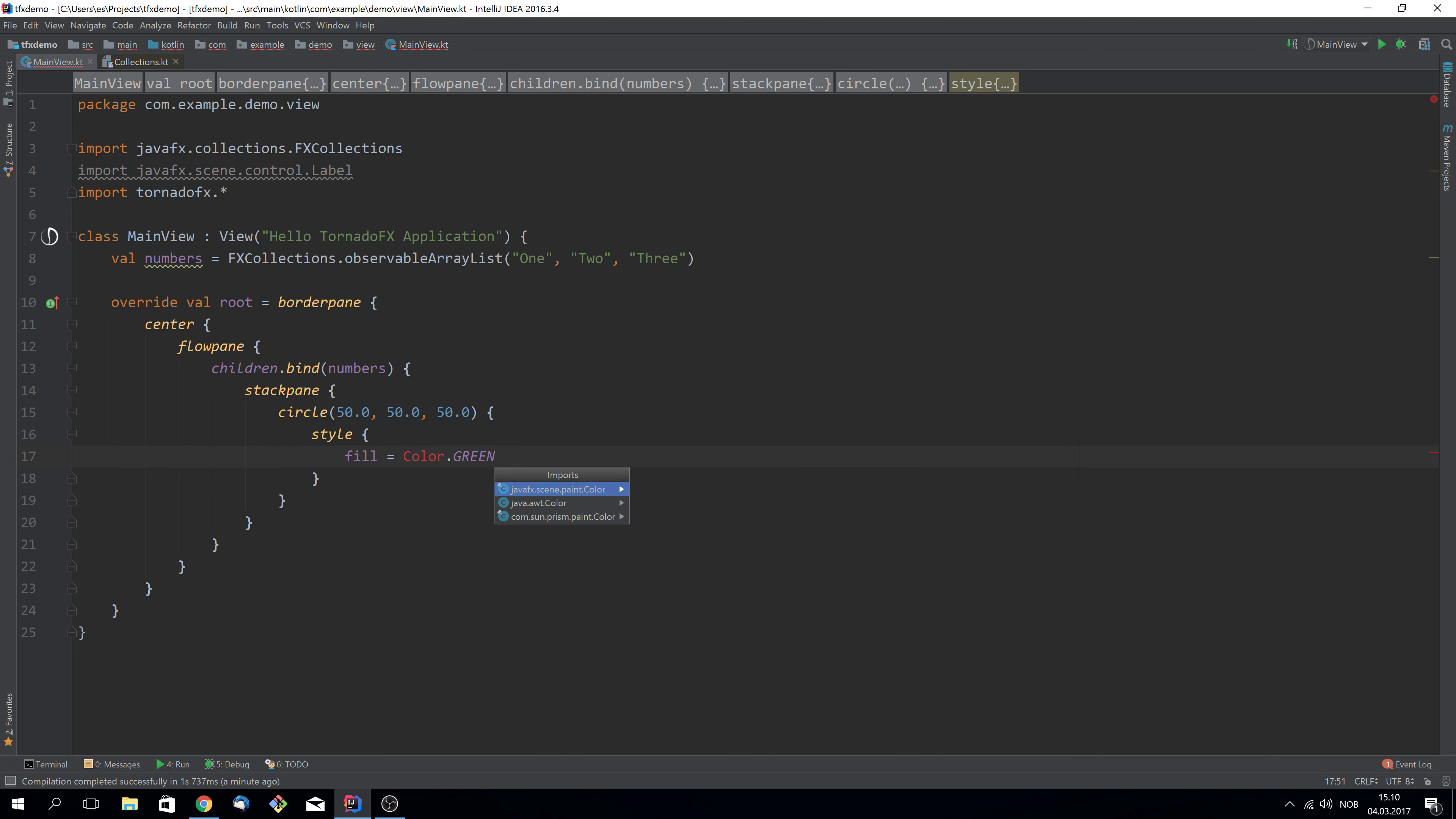
click(561, 489)
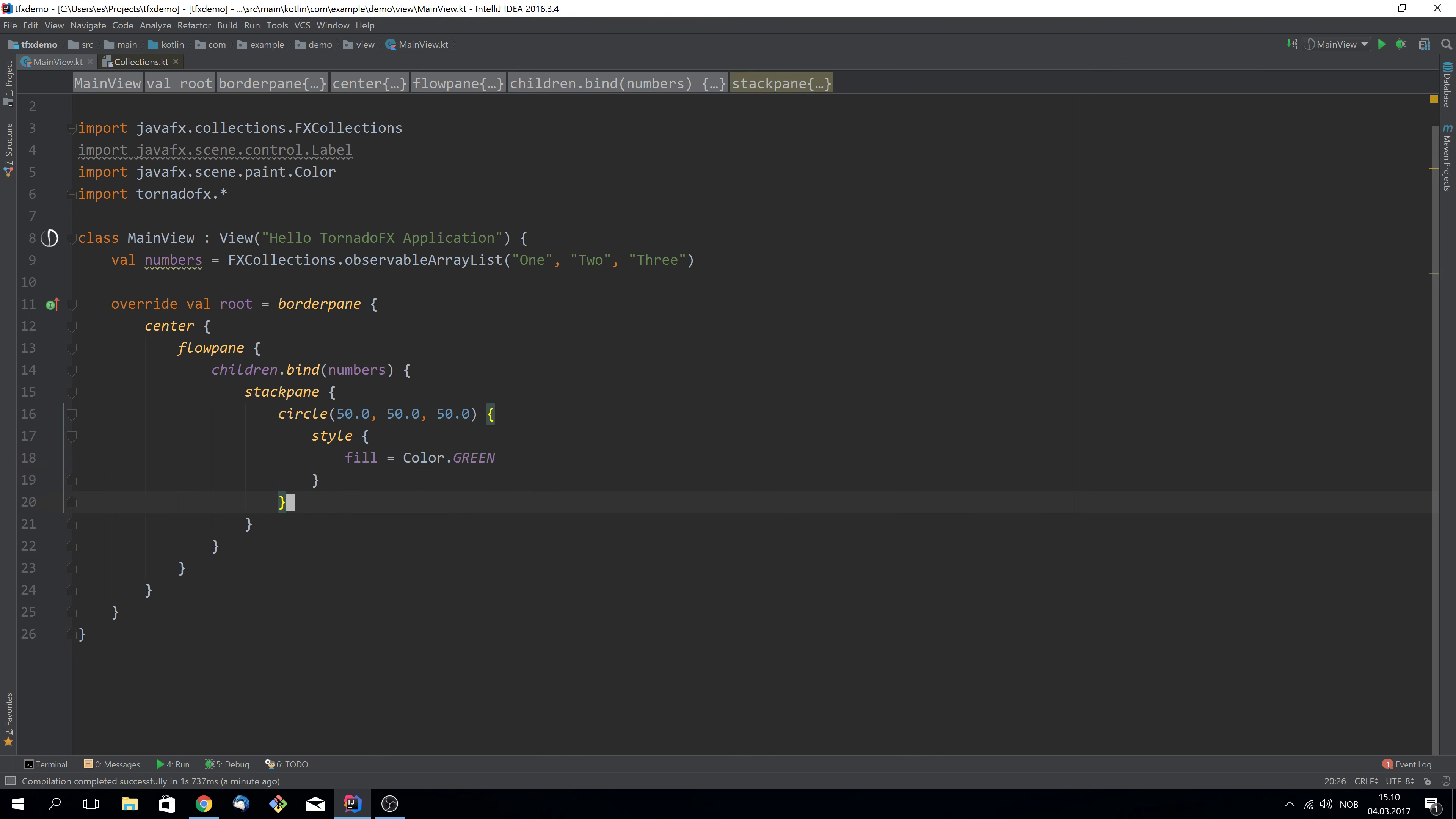
text(label(it)
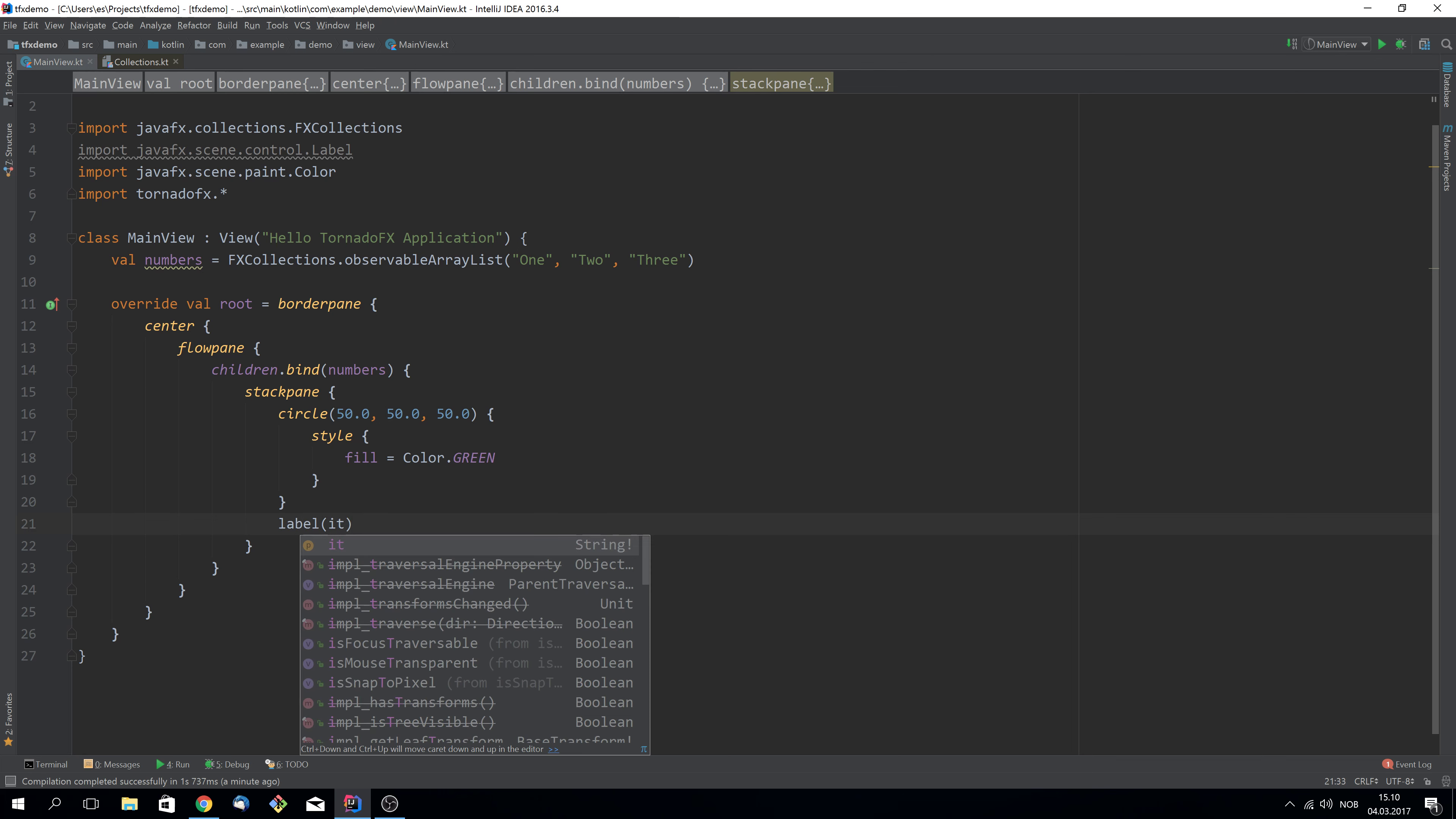
key(Escape)
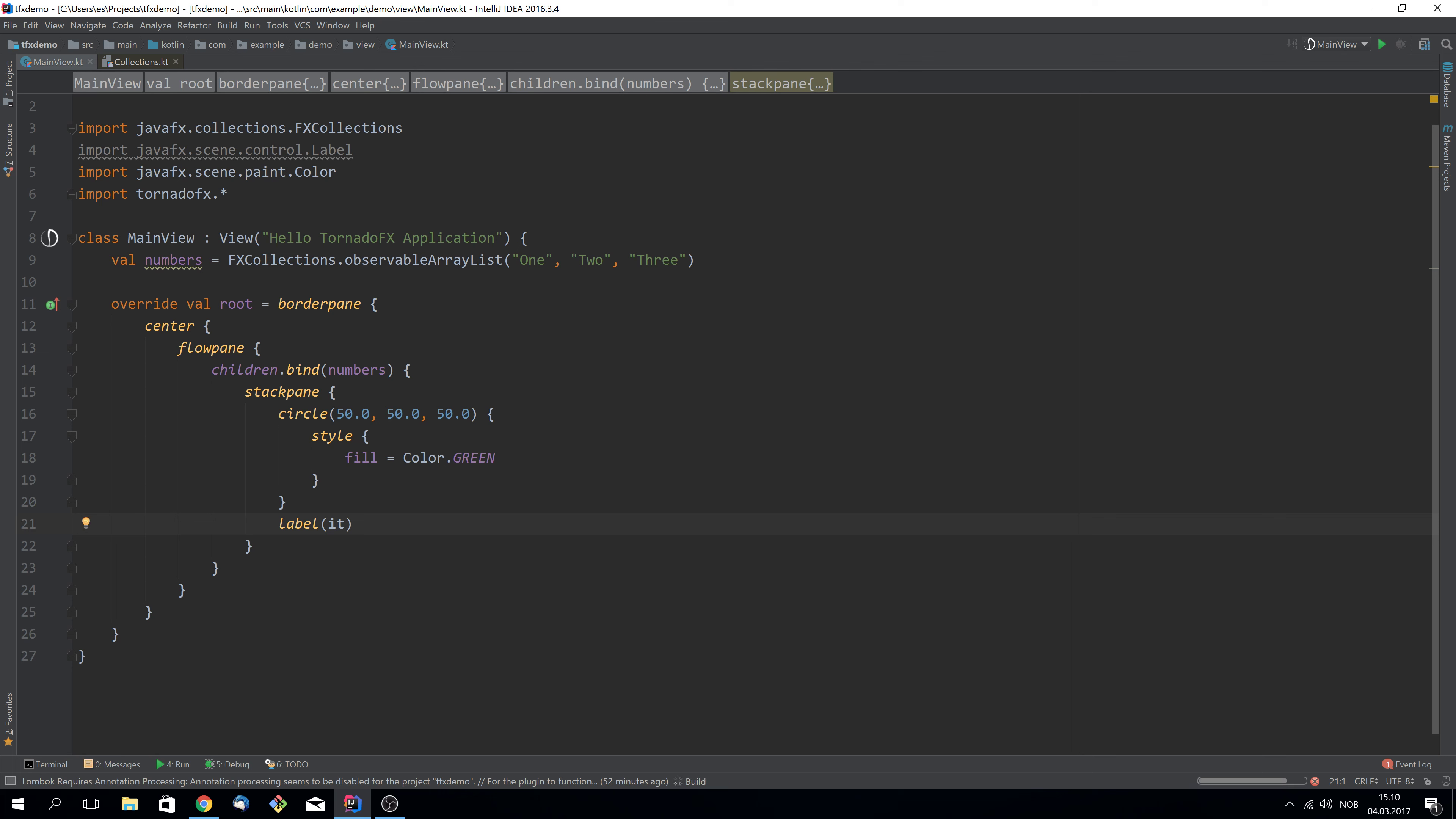
Run the app to see three green circles labelled One, Two and Three
click(1382, 44)
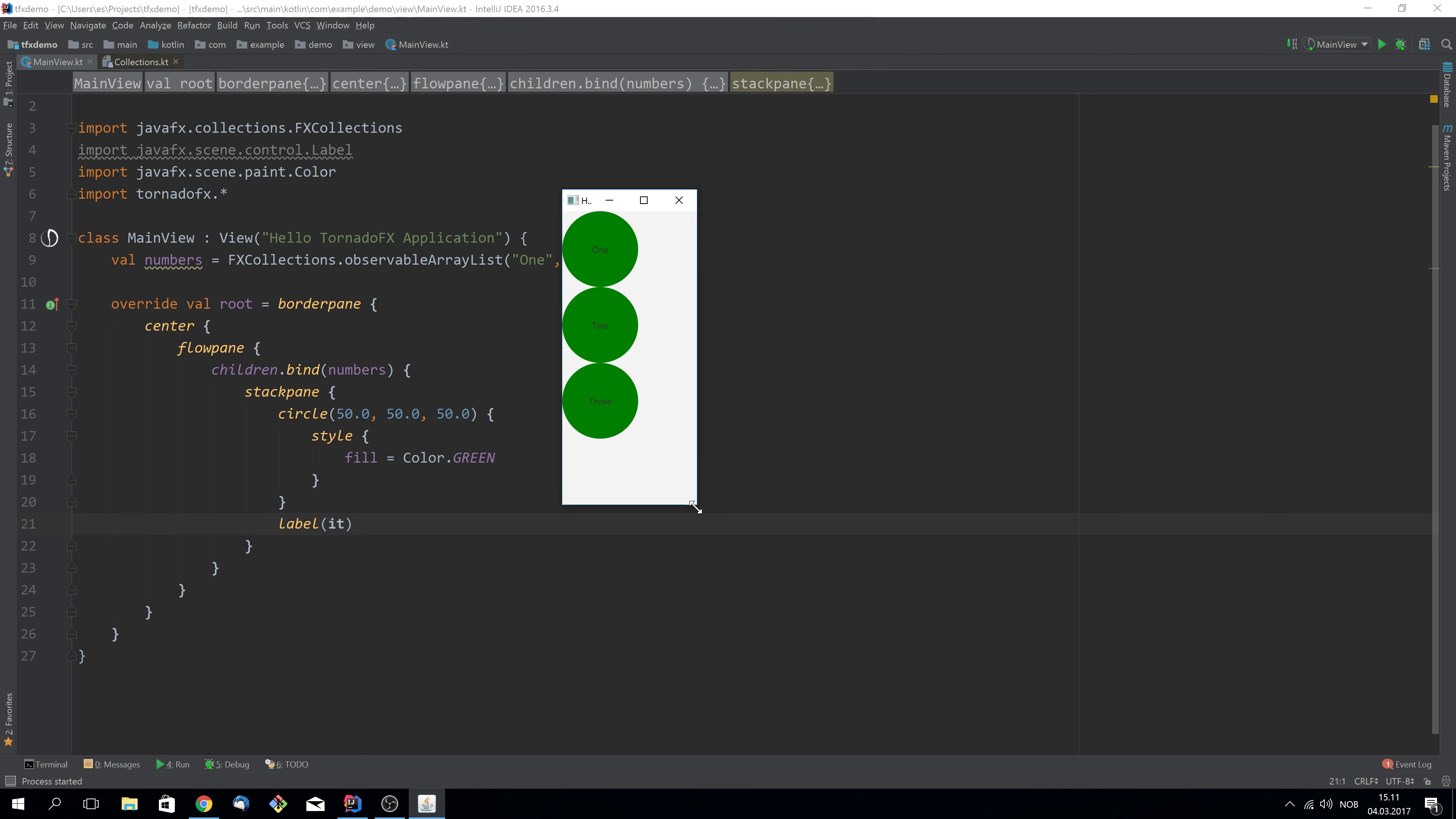
mouse_move(616, 353)
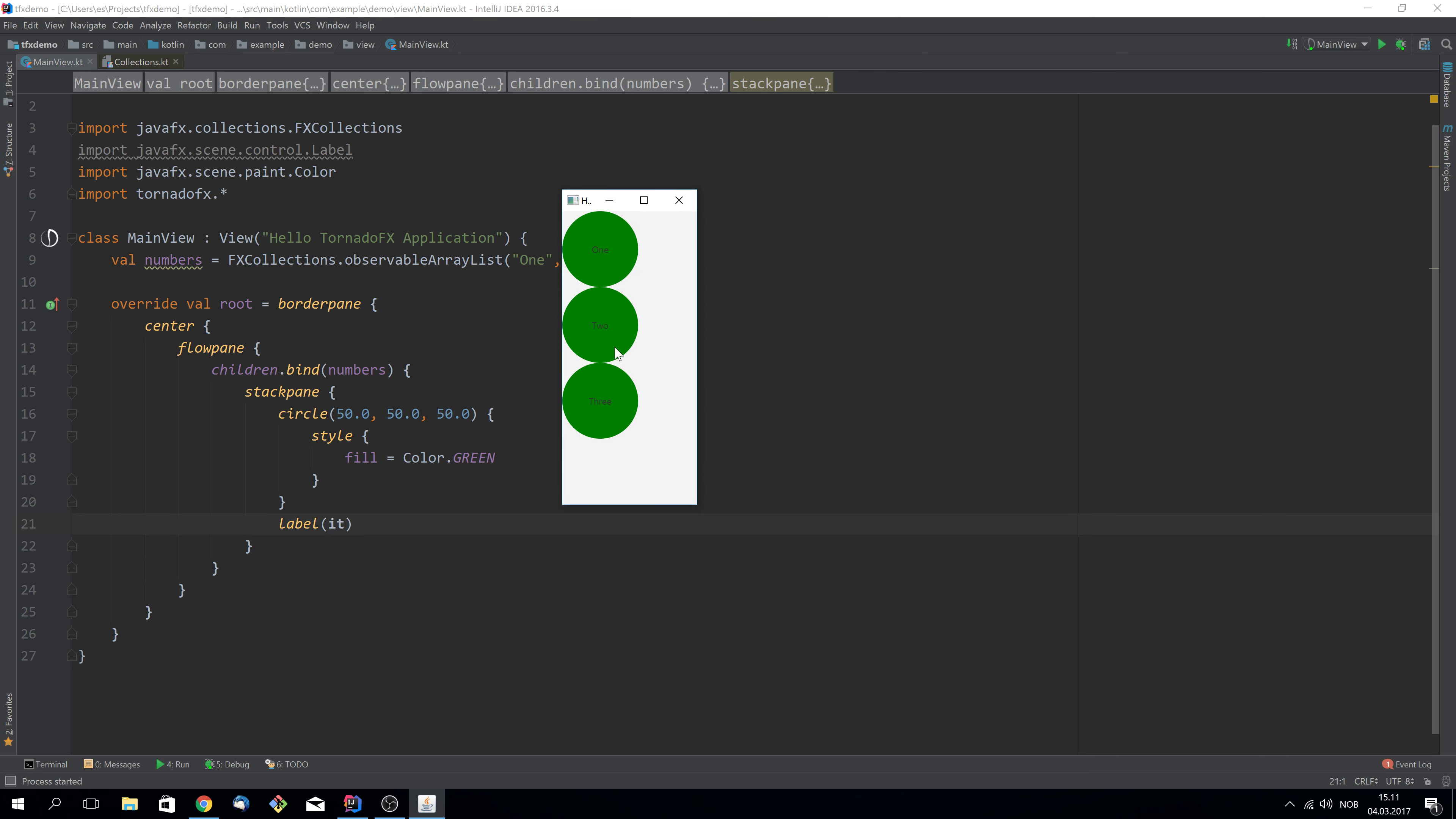
mouse_move(621, 370)
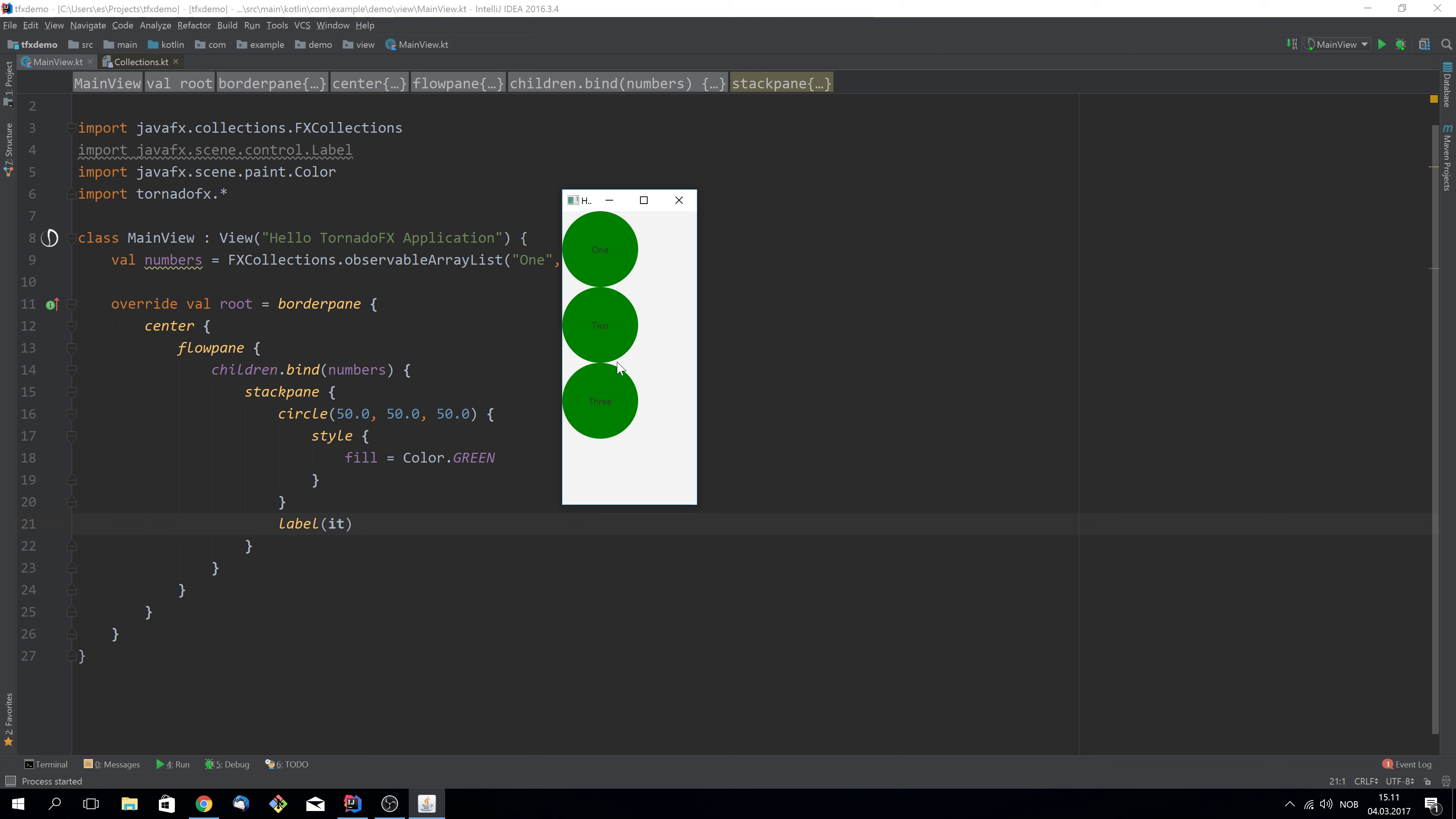
mouse_move(613, 405)
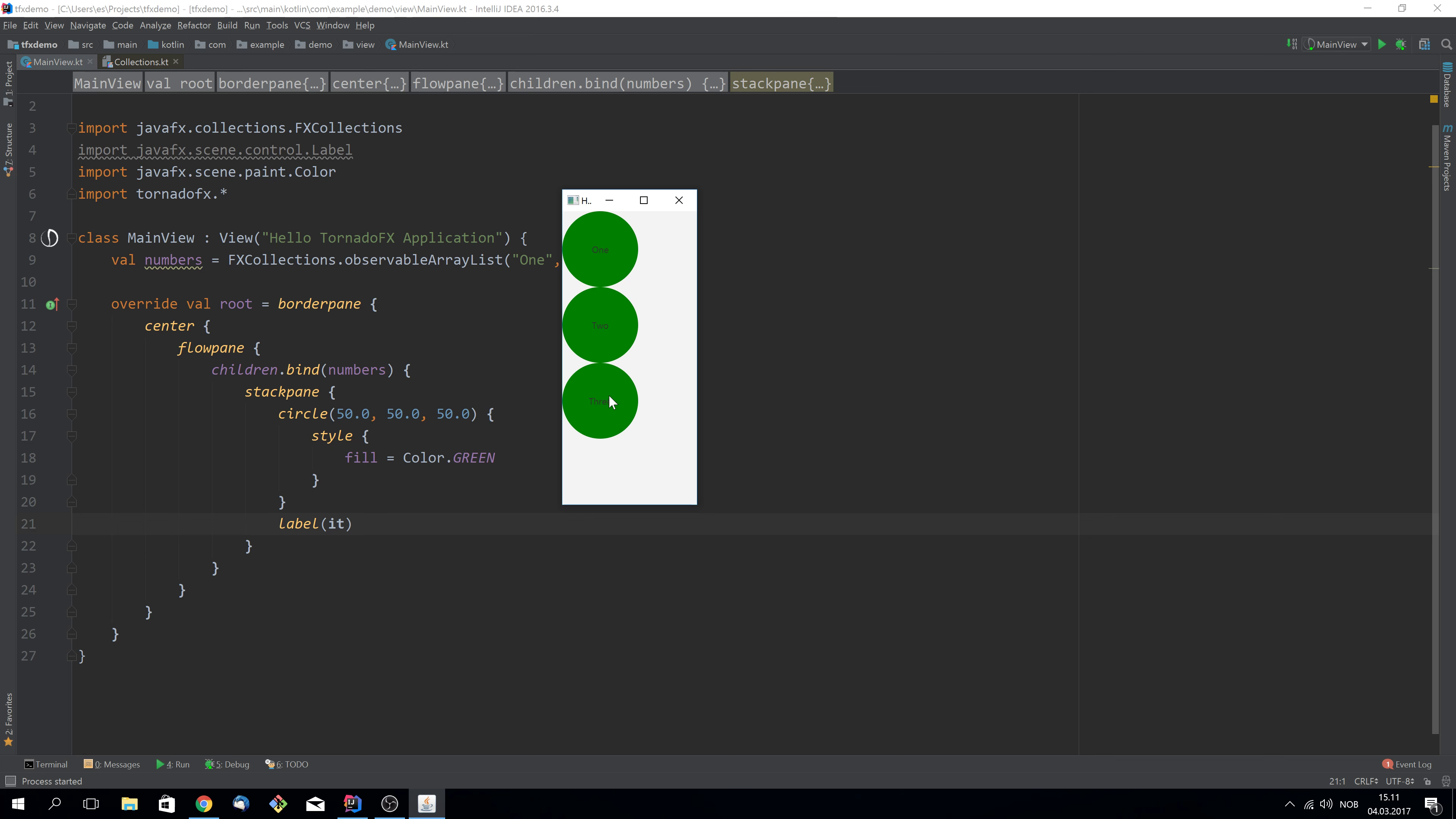
mouse_move(594, 406)
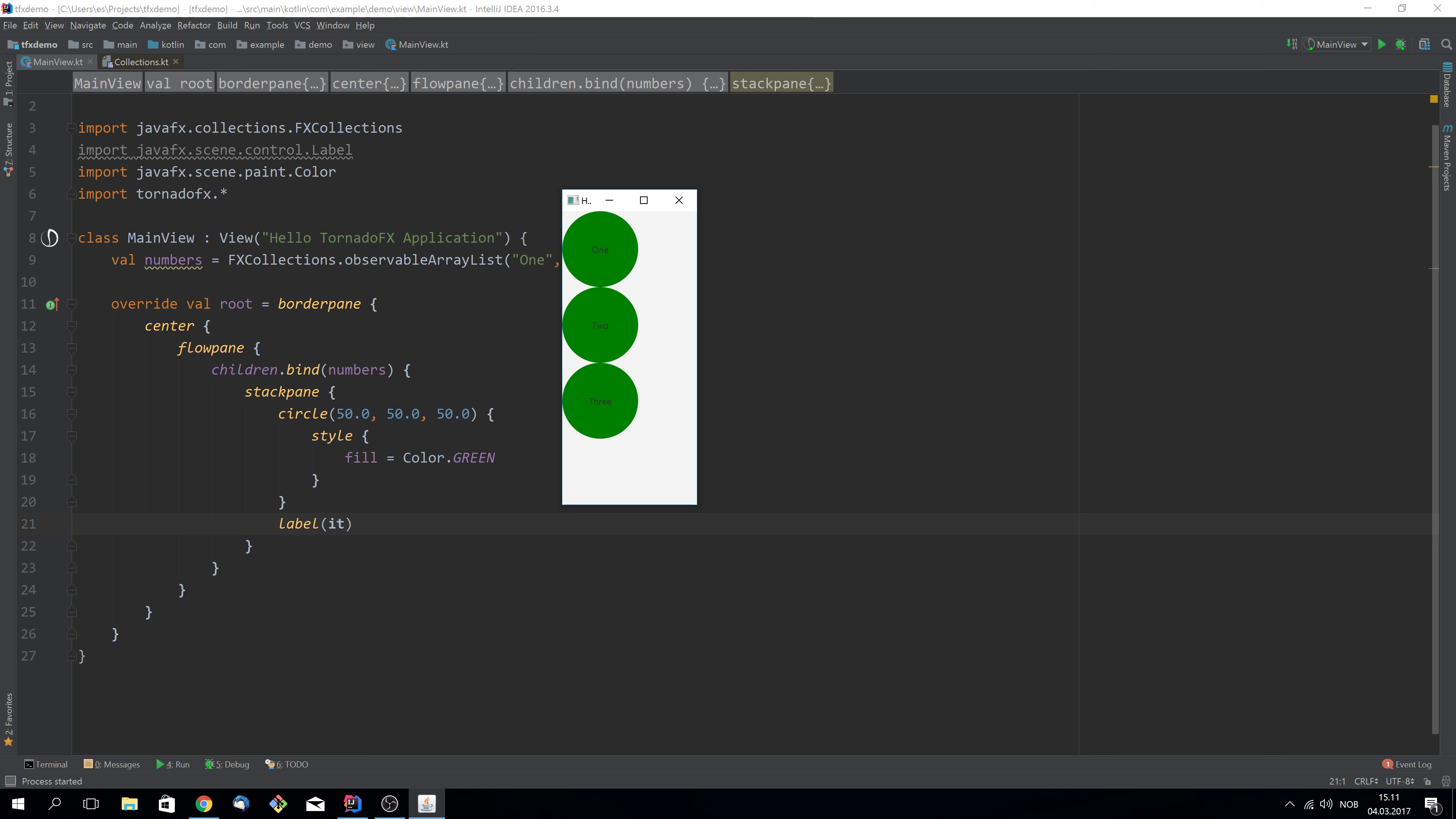
mouse_move(678, 200)
text(top { )
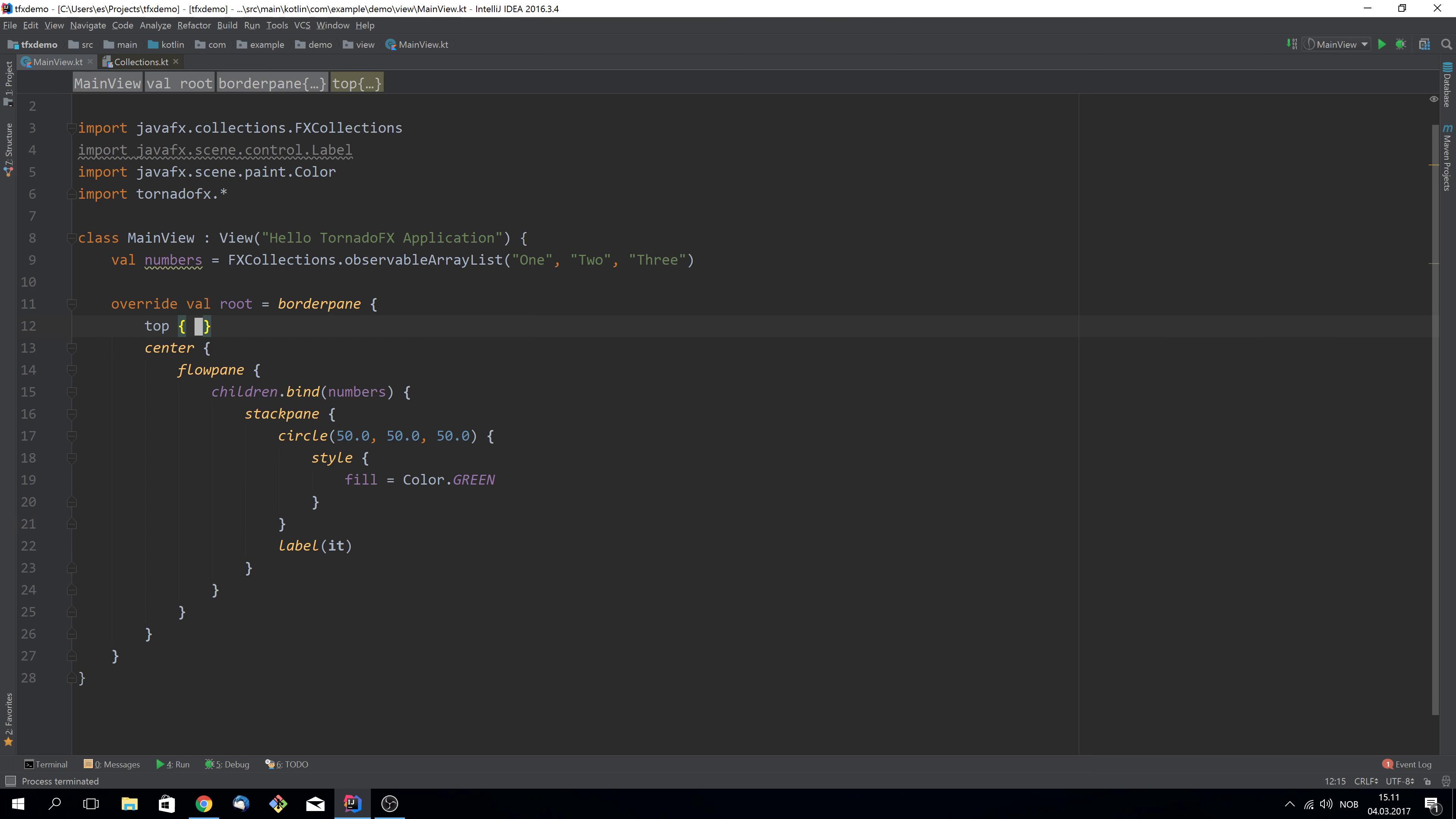
Add a top hbox with an "Add number" button whose setOnAction appends "Four" to numbers
text(hbox {)
text(button()
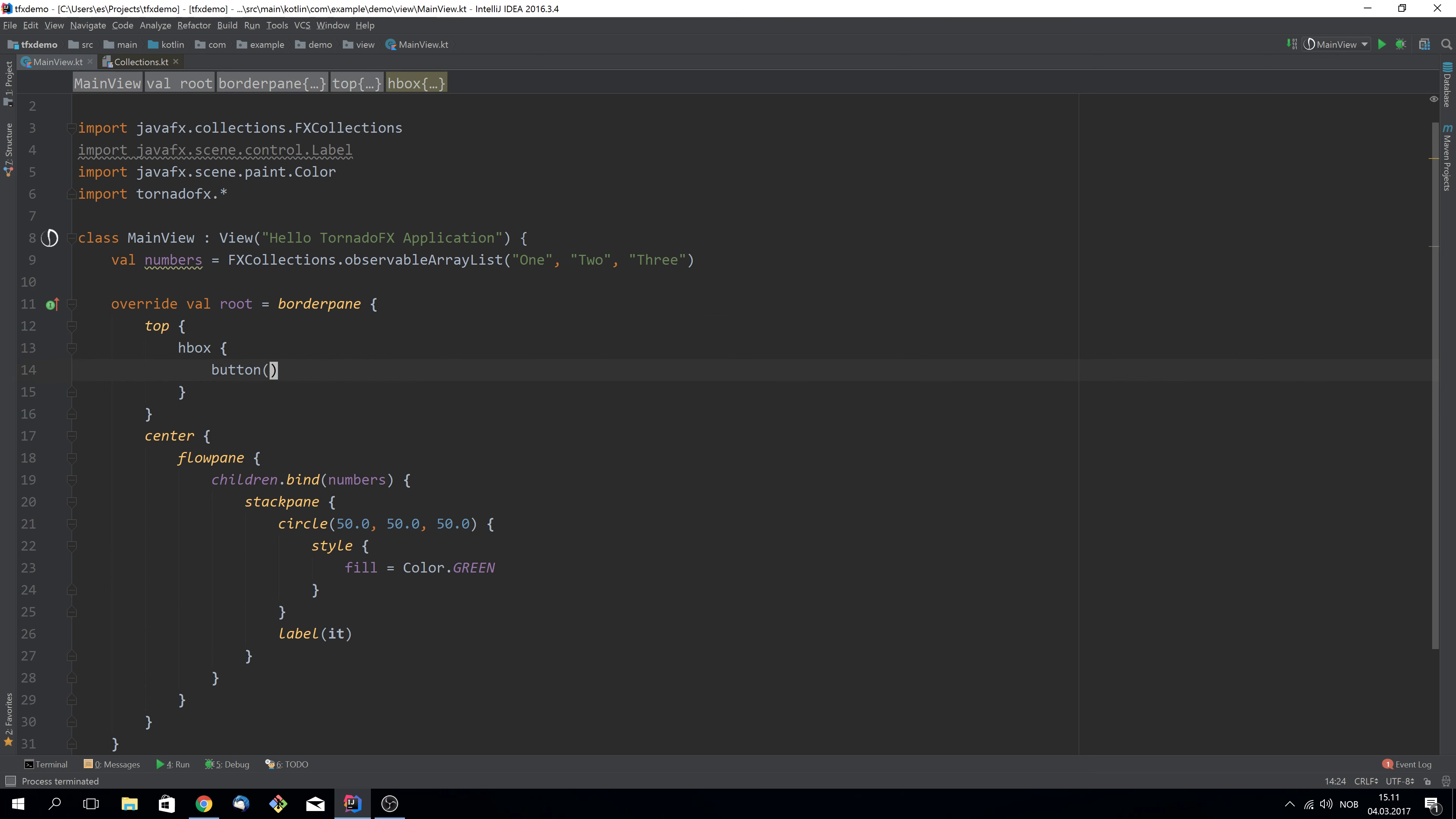
text("Add")
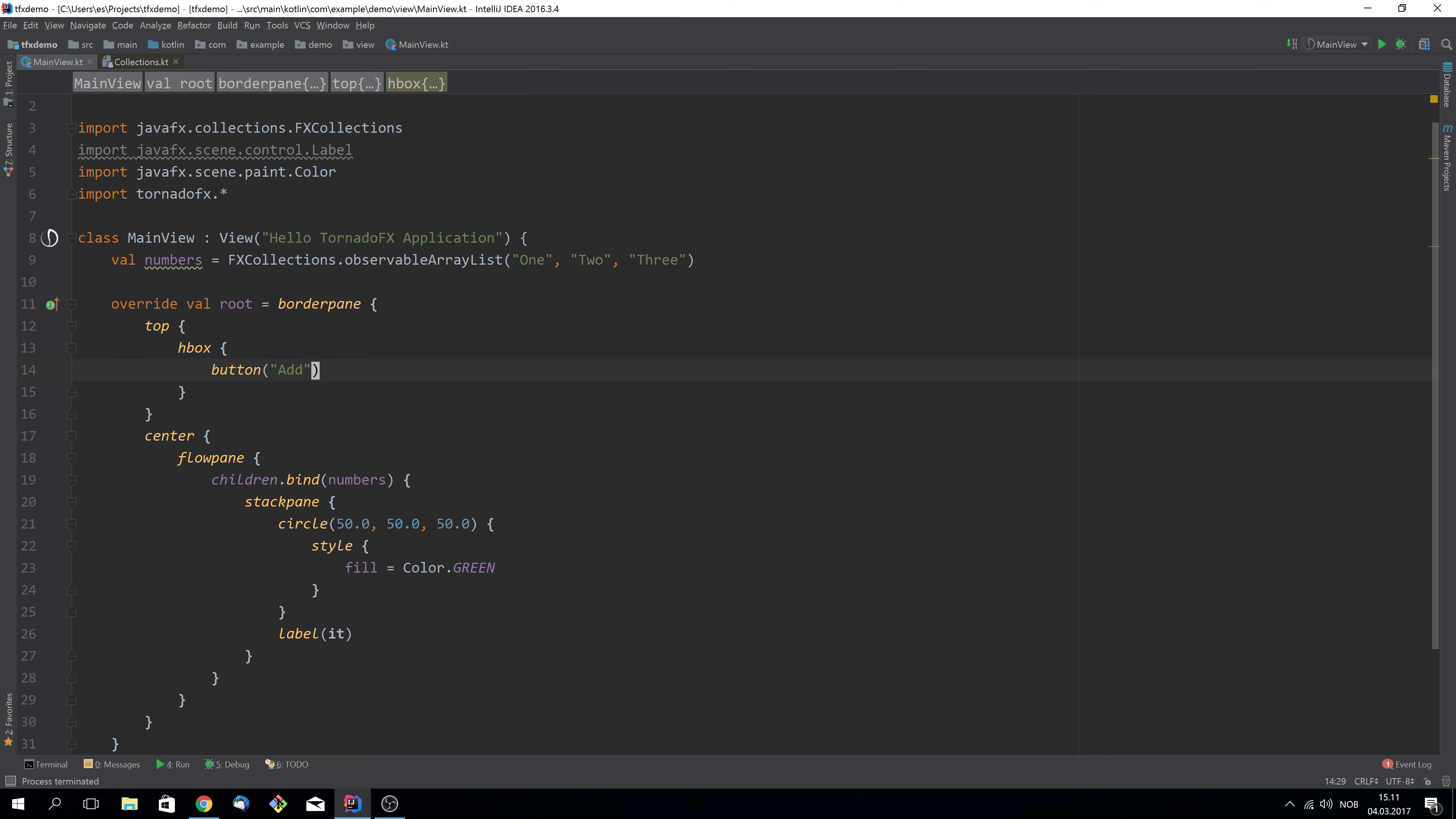
text(number)
text(setOnAction {)
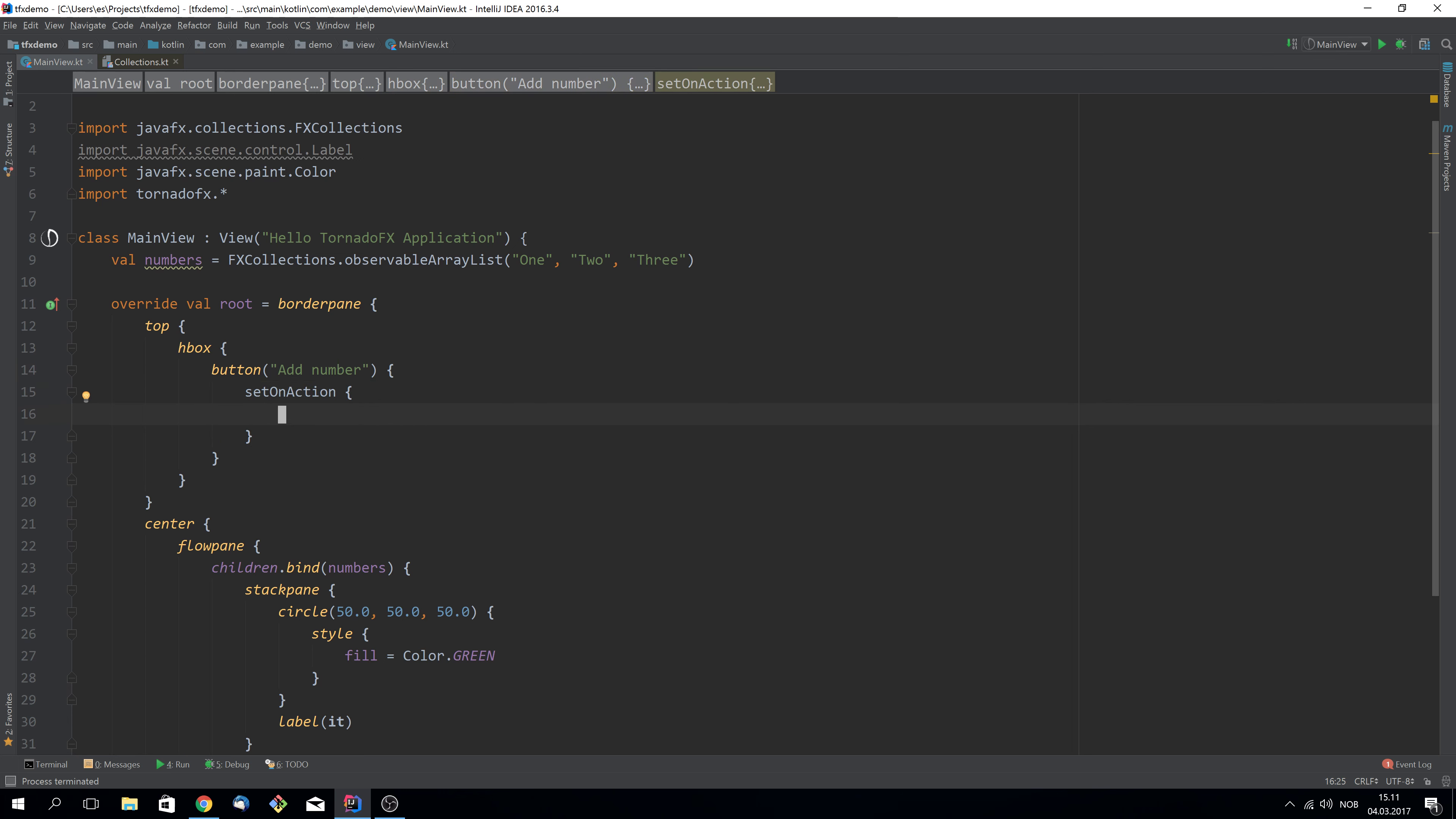
text(numbers += "Four)
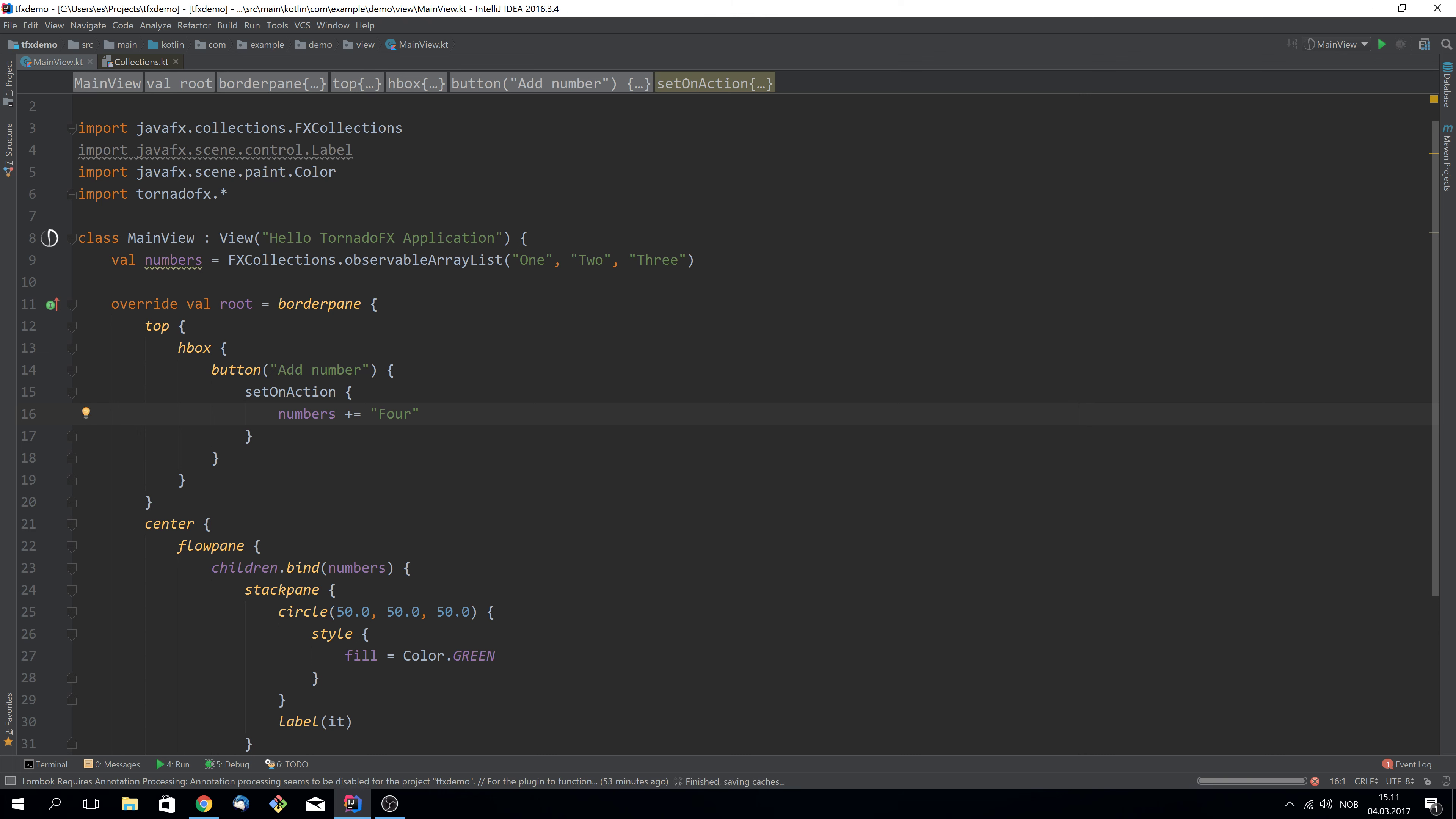
Run the app, add several Four circles with Add number, enlarge the window, then close it
click(1382, 44)
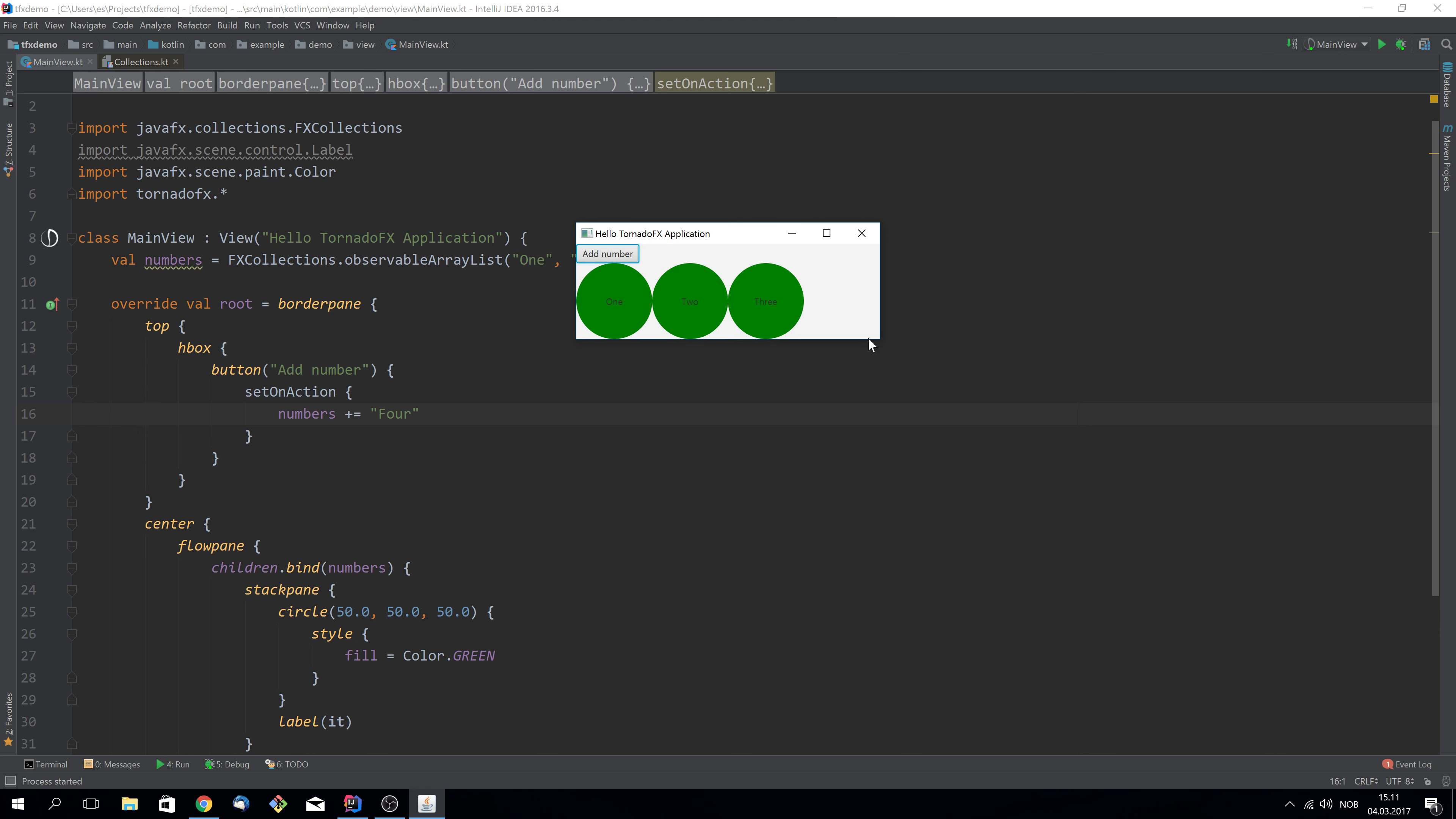
click(608, 254)
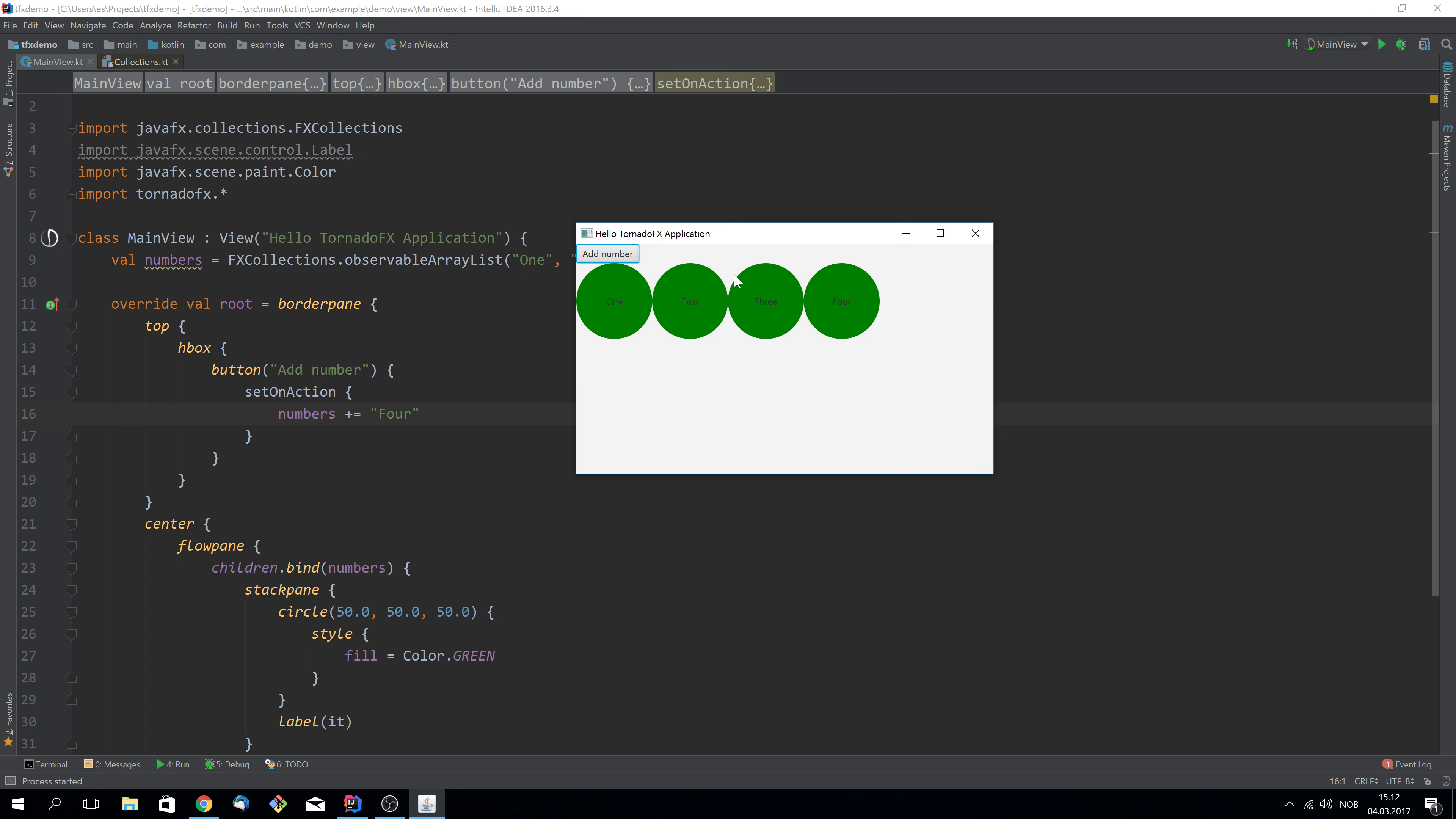
click(608, 254)
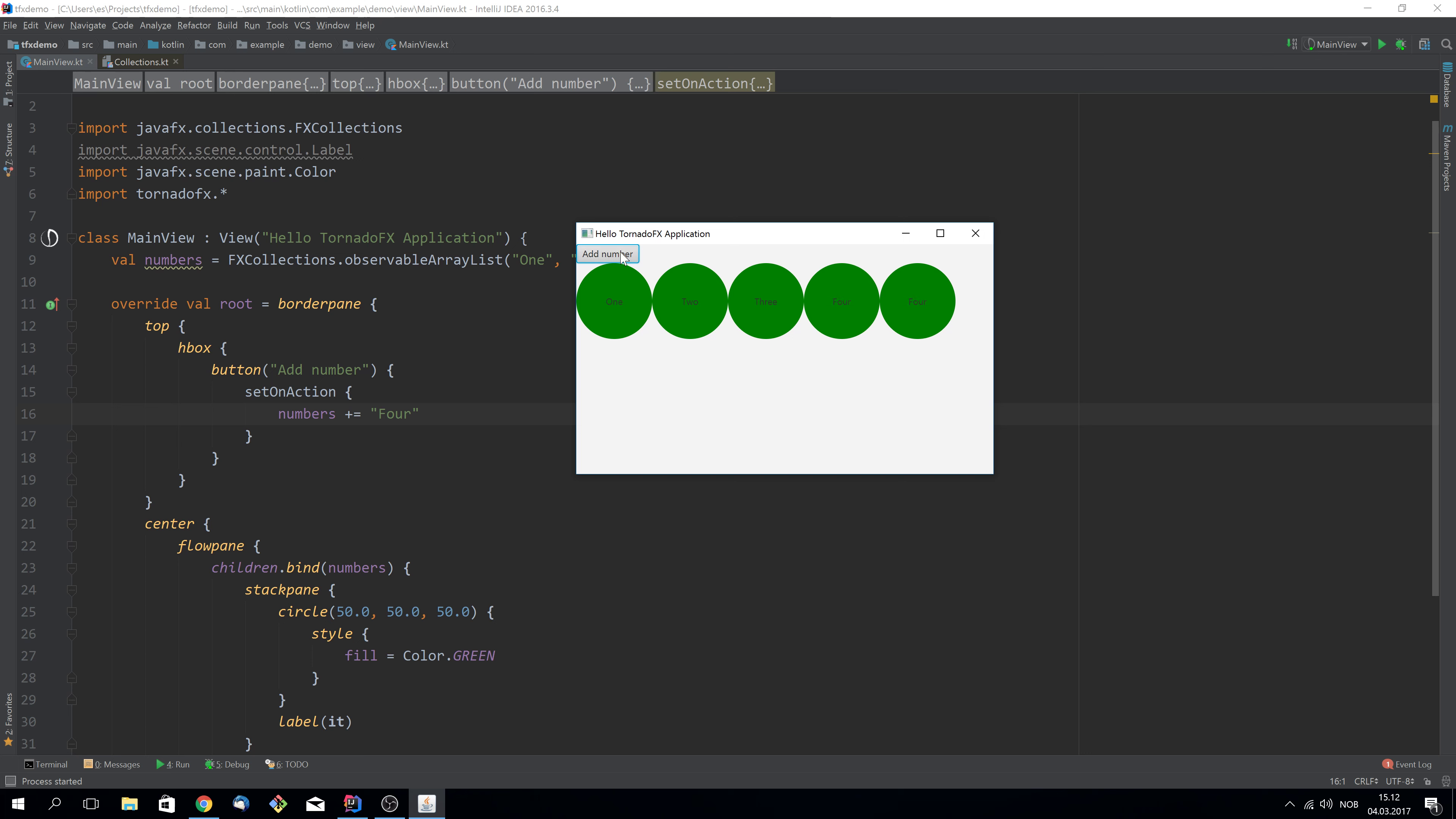
click(608, 254)
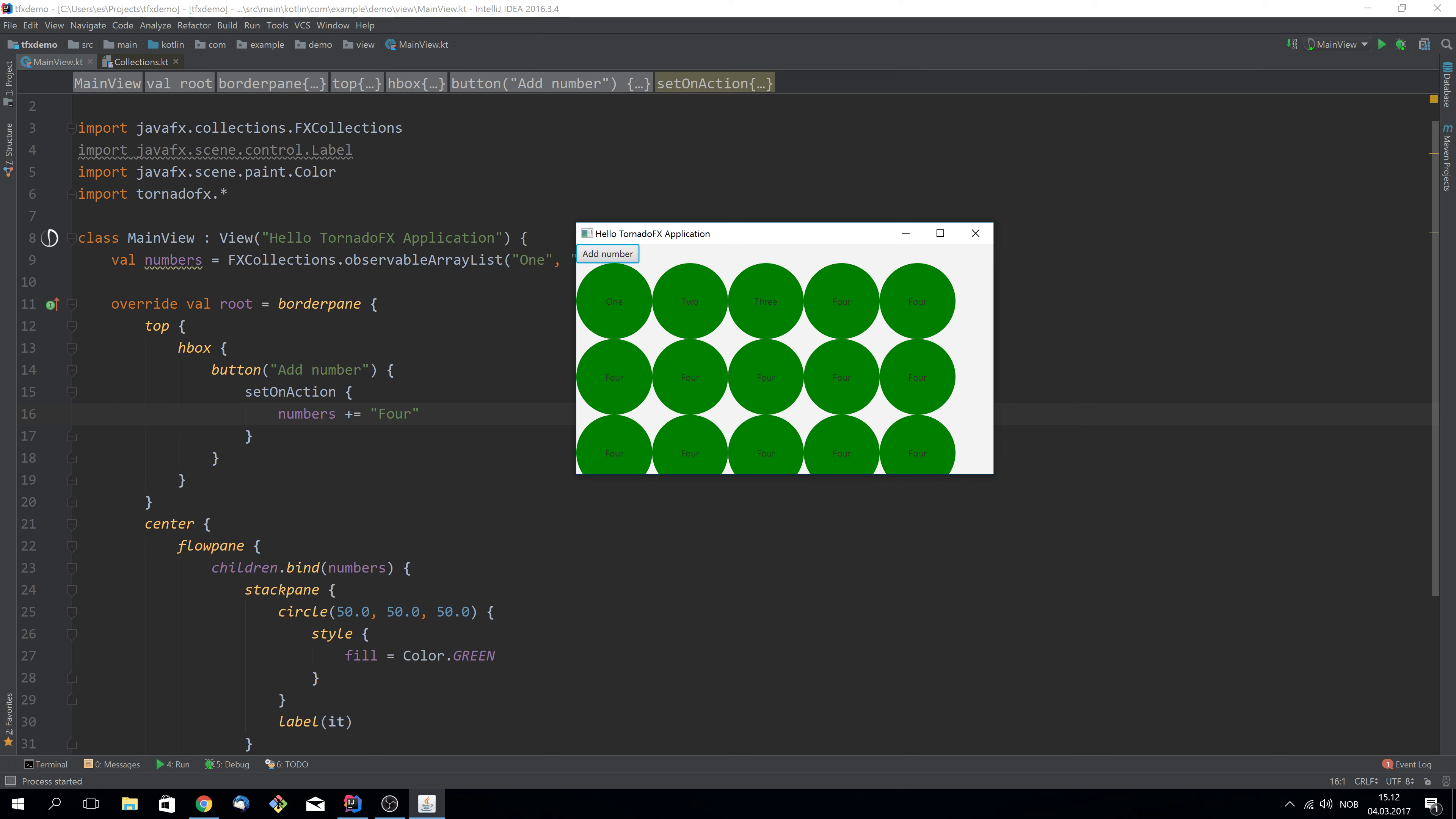
drag(992, 476, 992, 532)
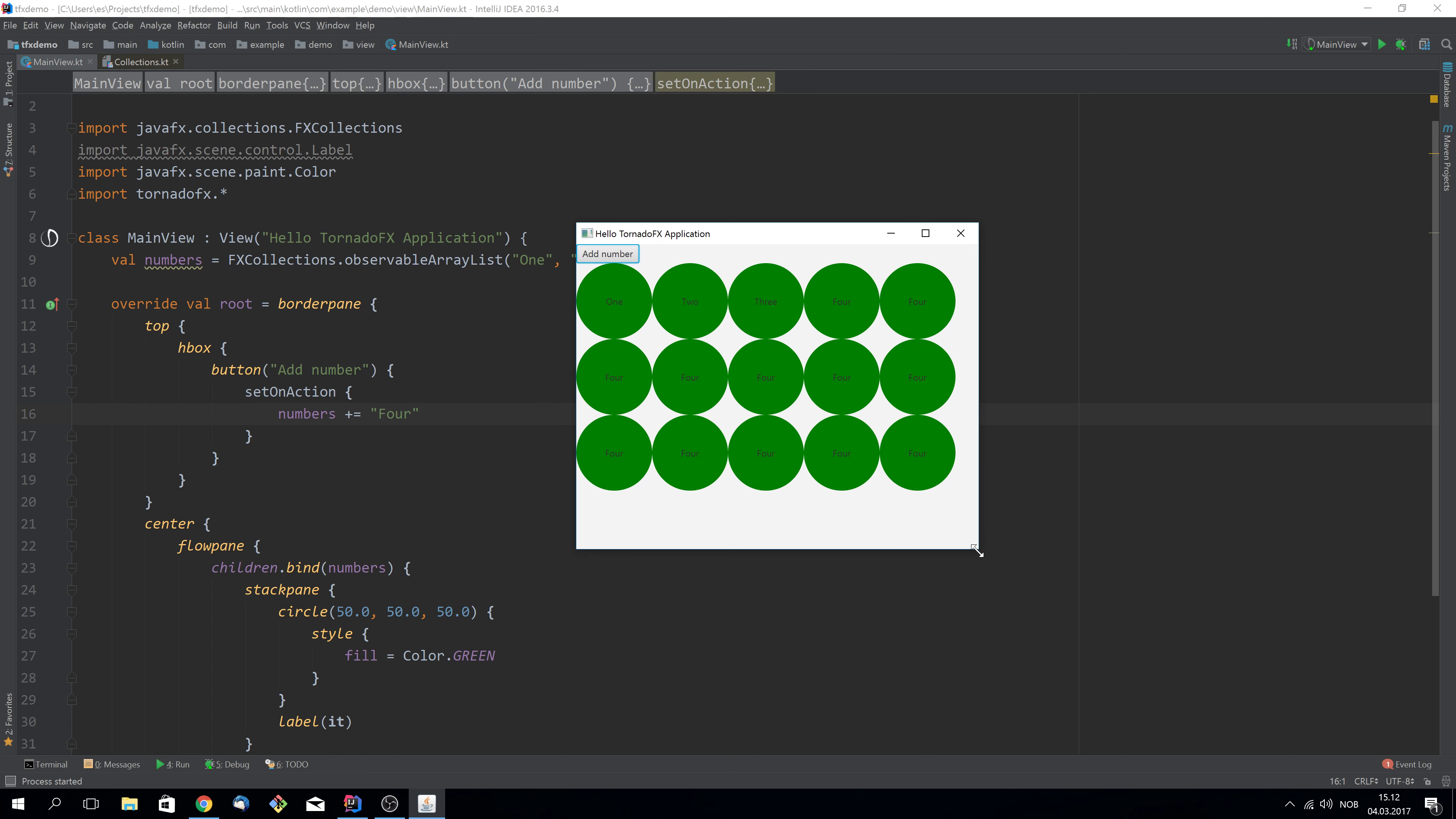
click(960, 232)
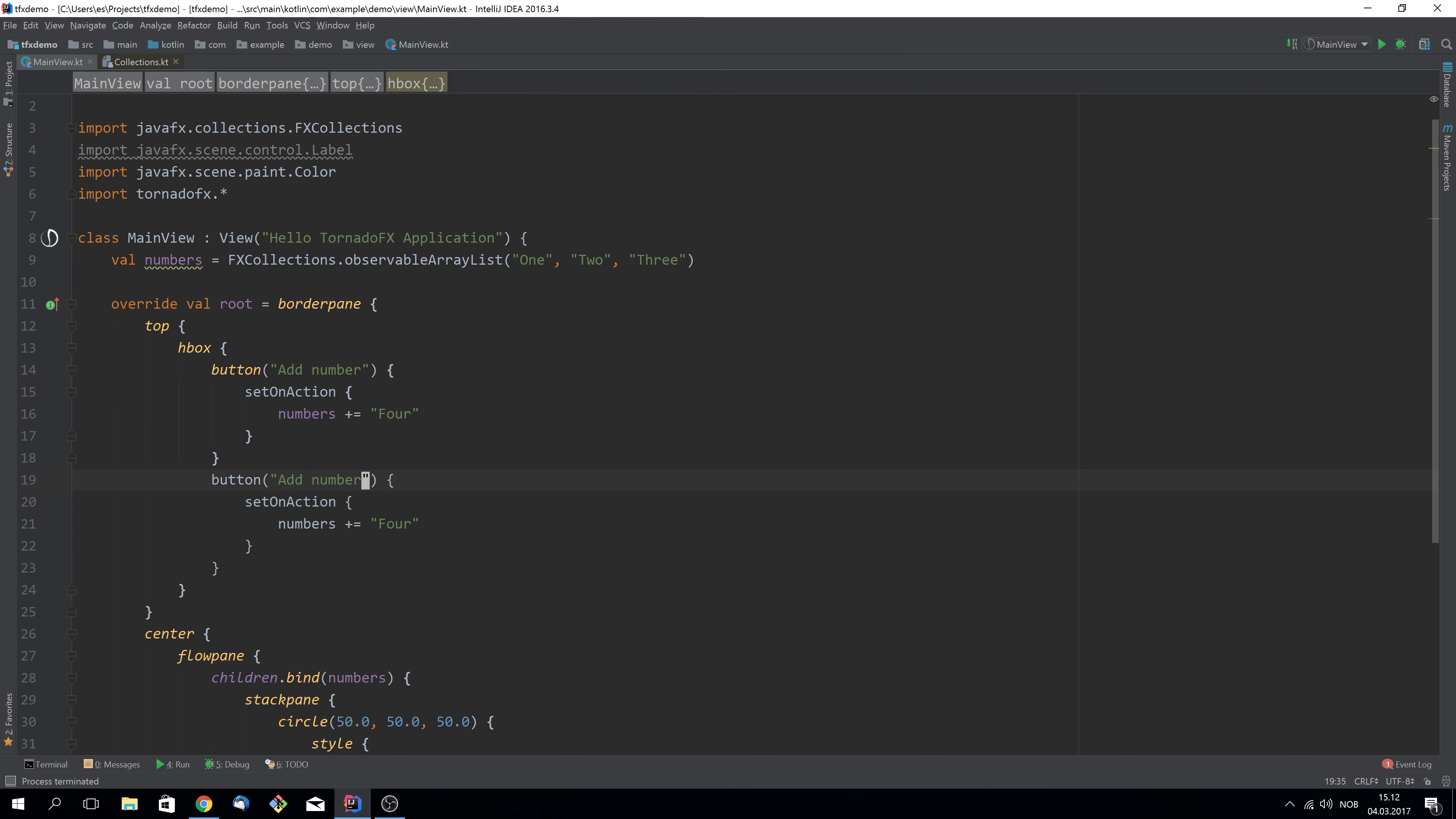
Make the duplicated button "Remove item 2" calling numbers.remove(2, 3) and run the app
text(REmo)
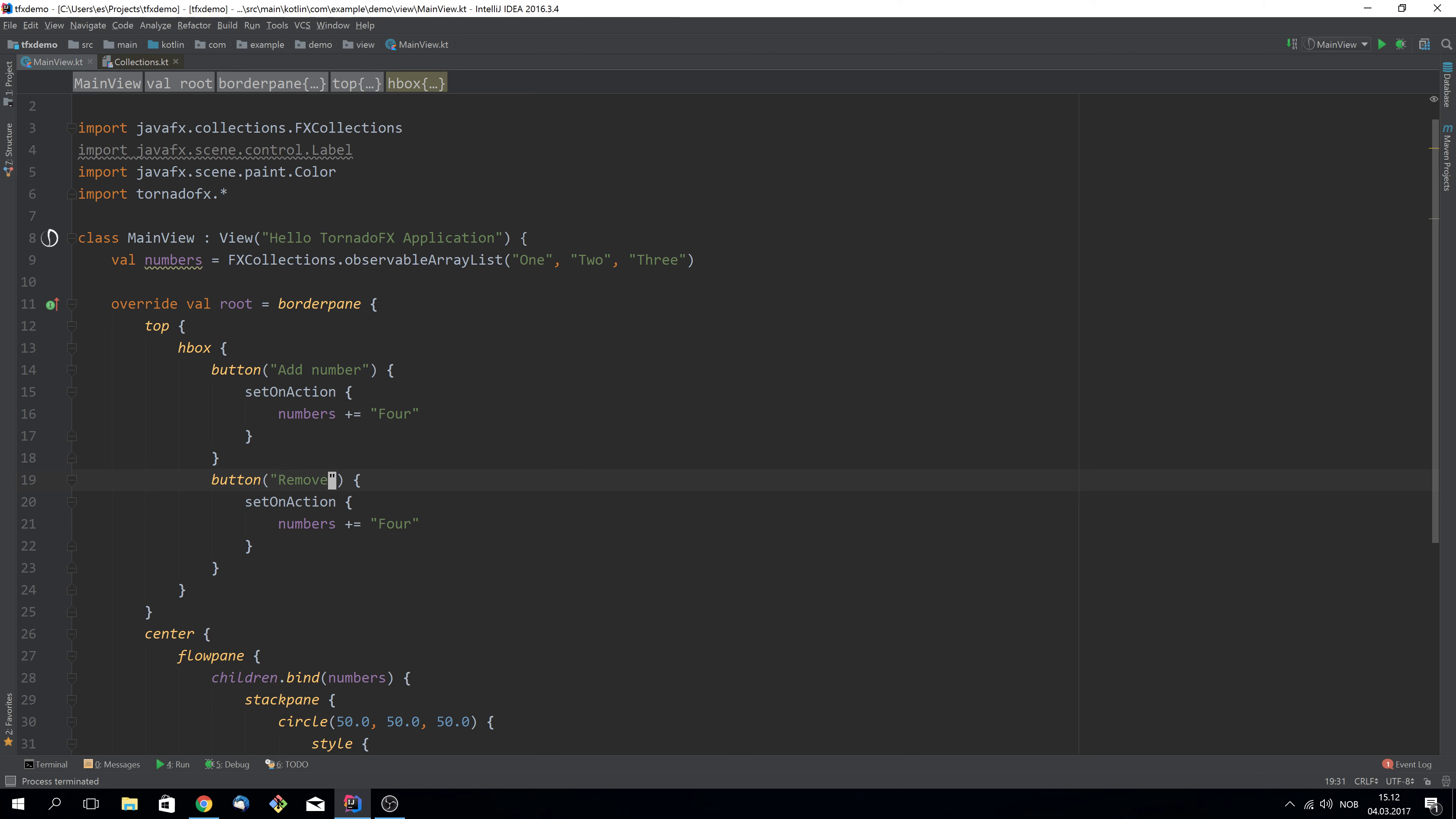
text(item 2)
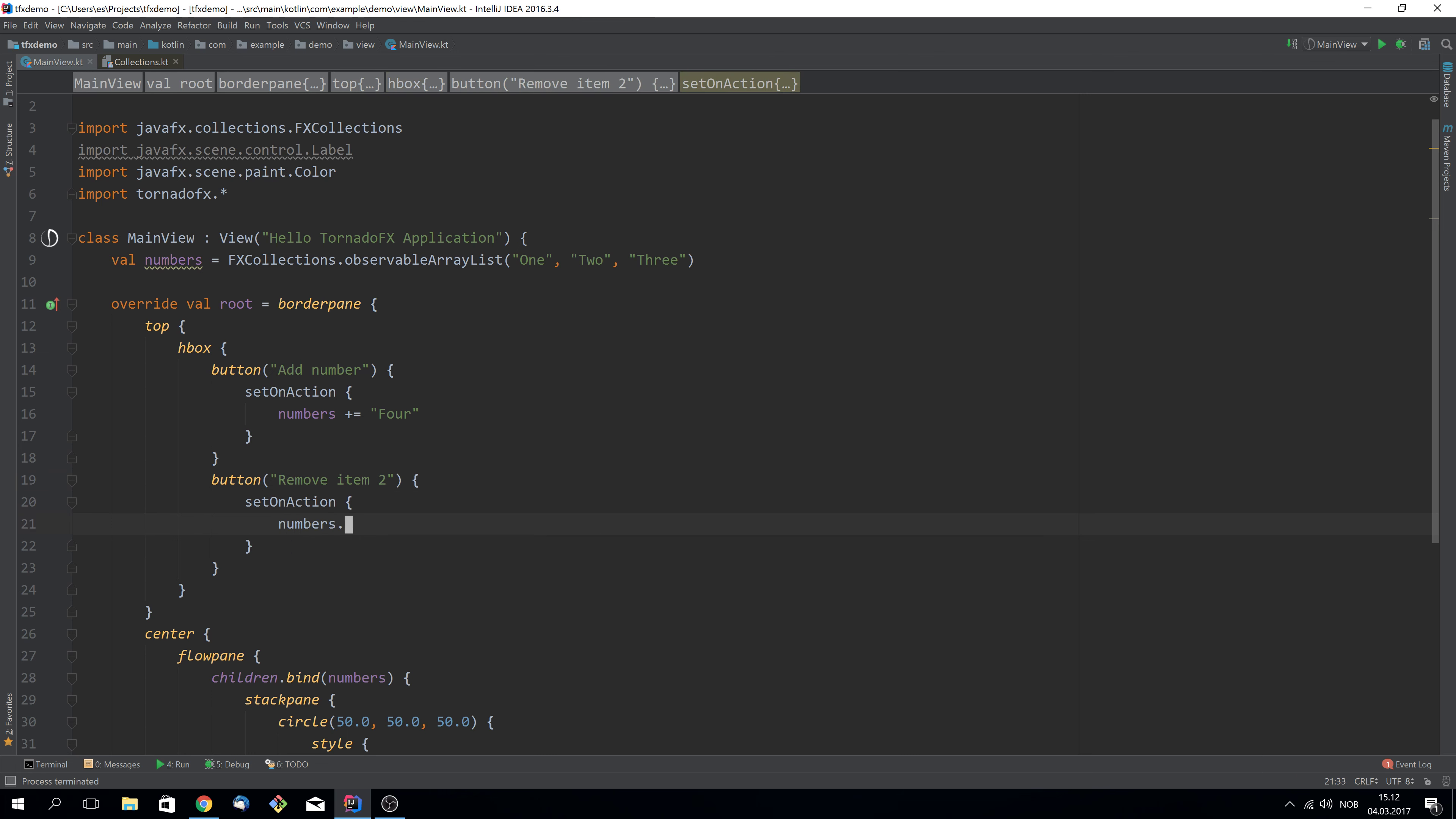
text(remove(2, 3))
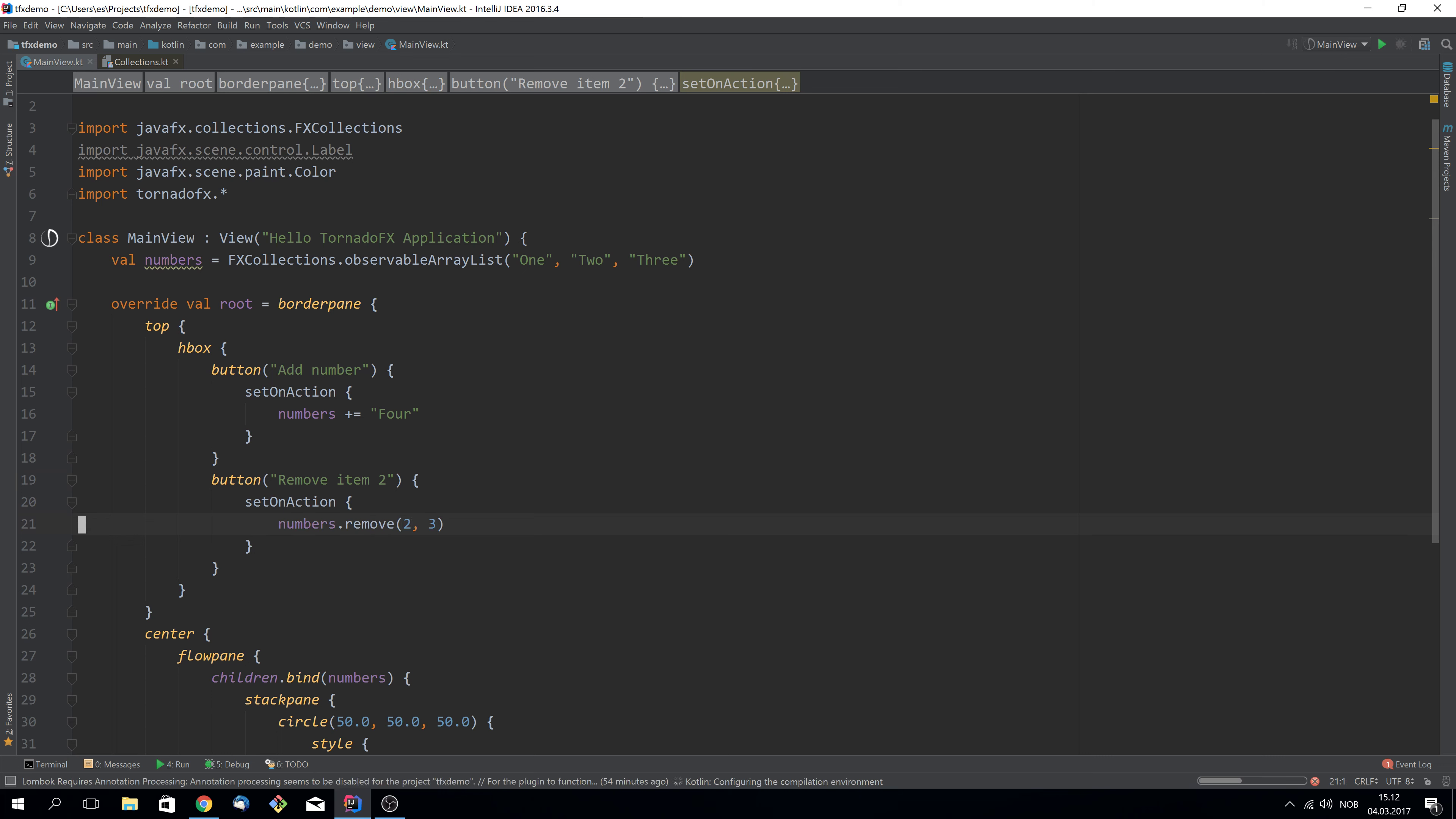
click(1381, 44)
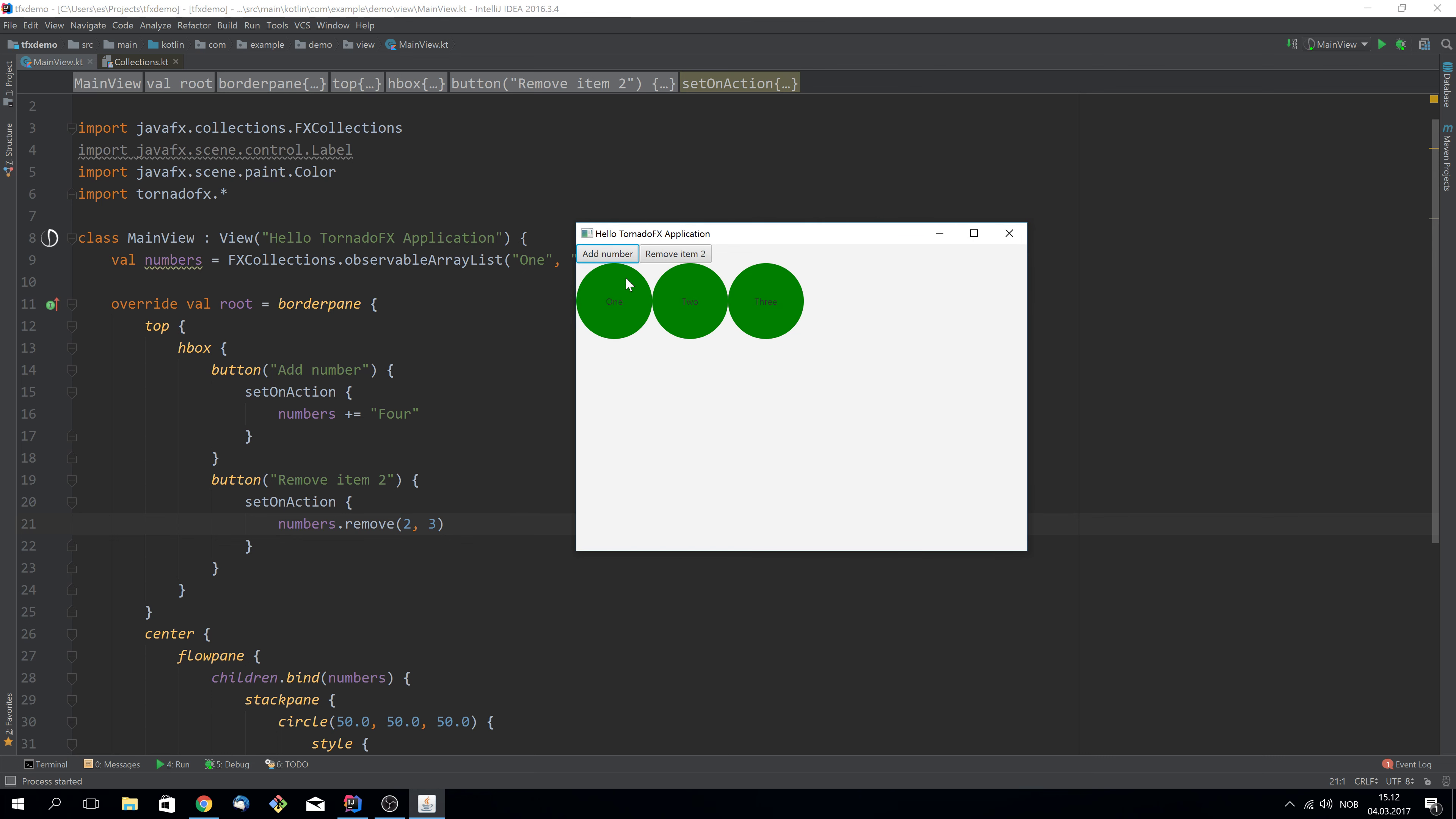
Add Four circles, remove circles twice with Remove item 2 leaving four, then close the app
click(608, 254)
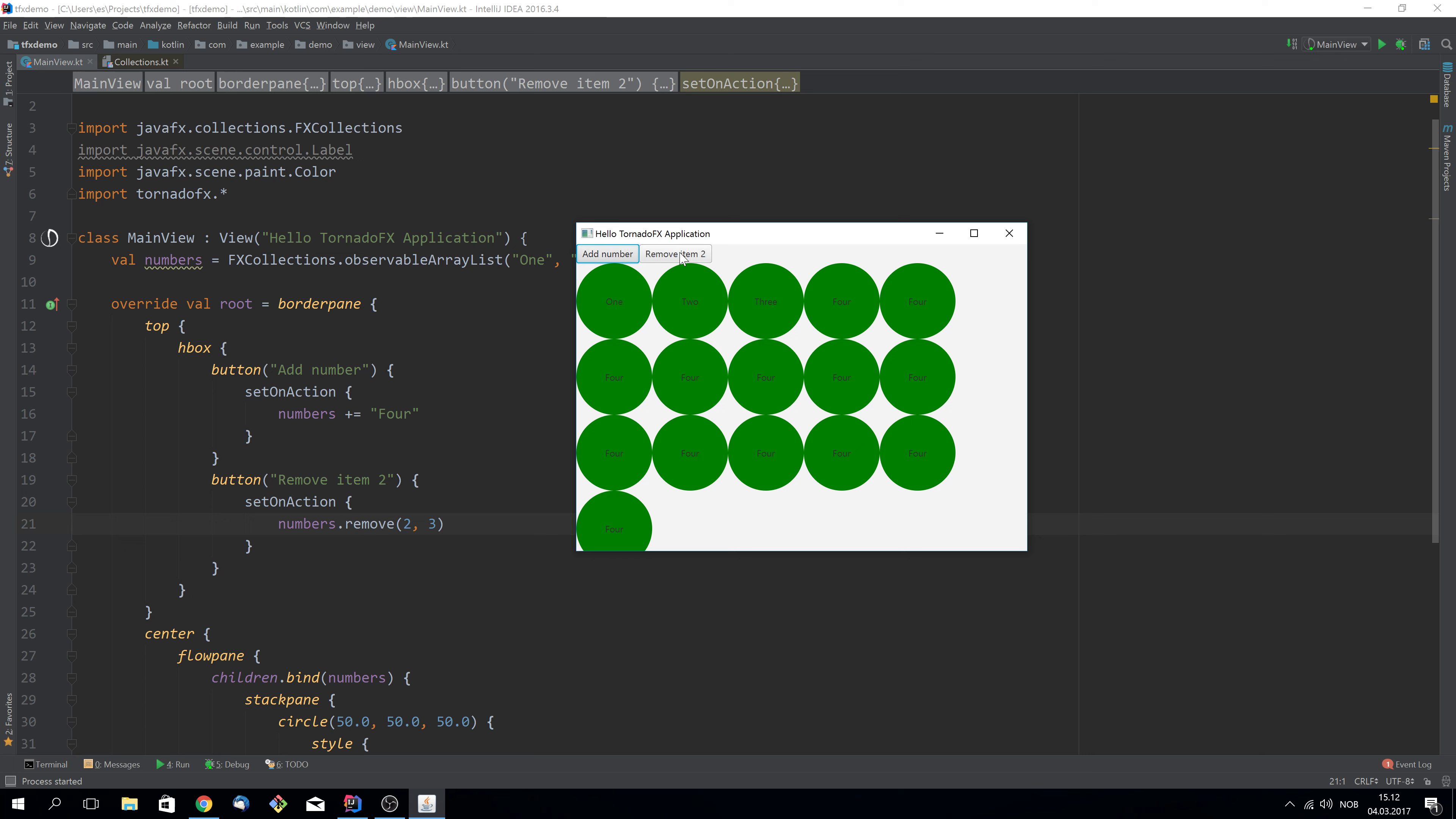
click(676, 253)
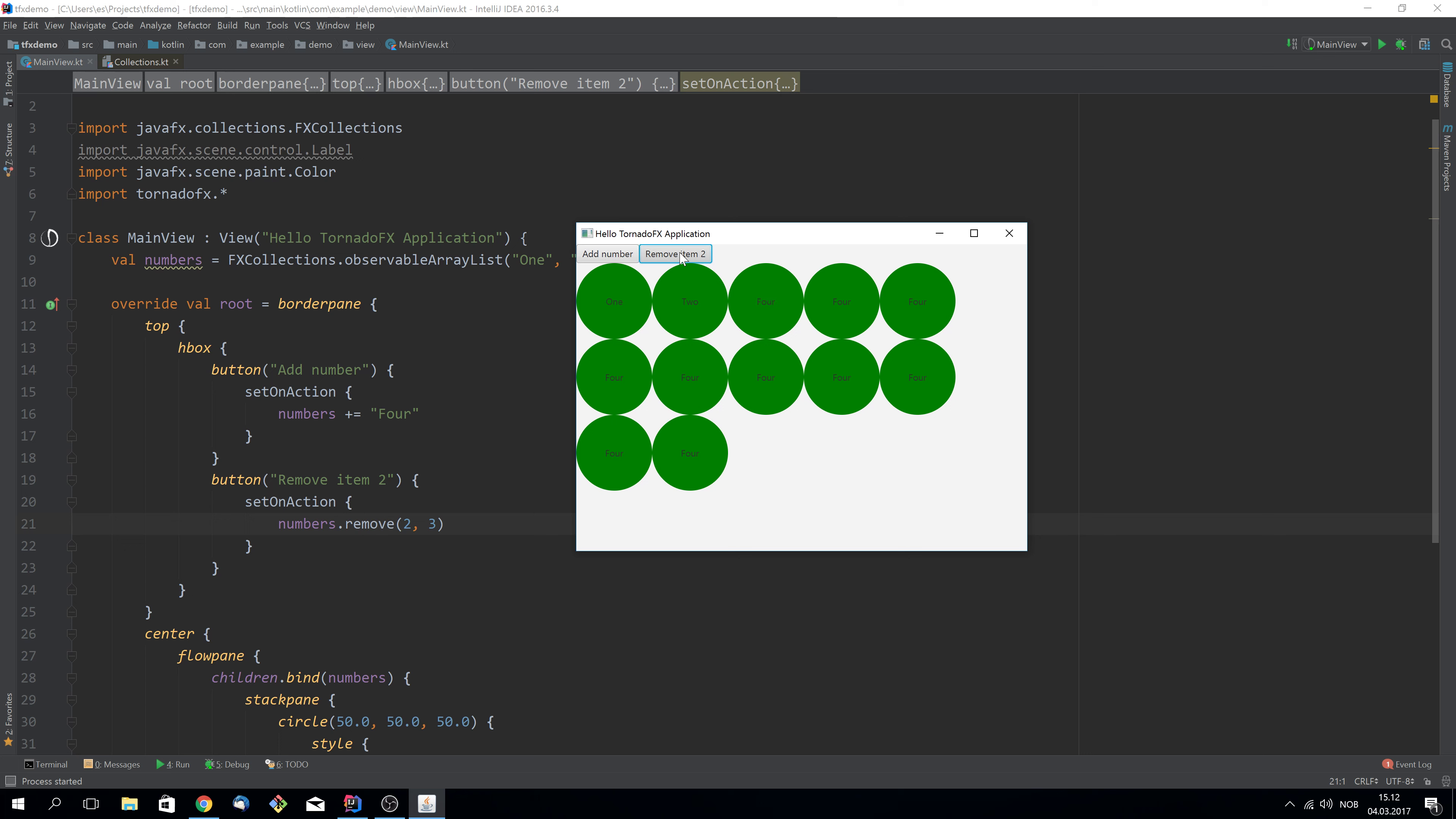
click(675, 253)
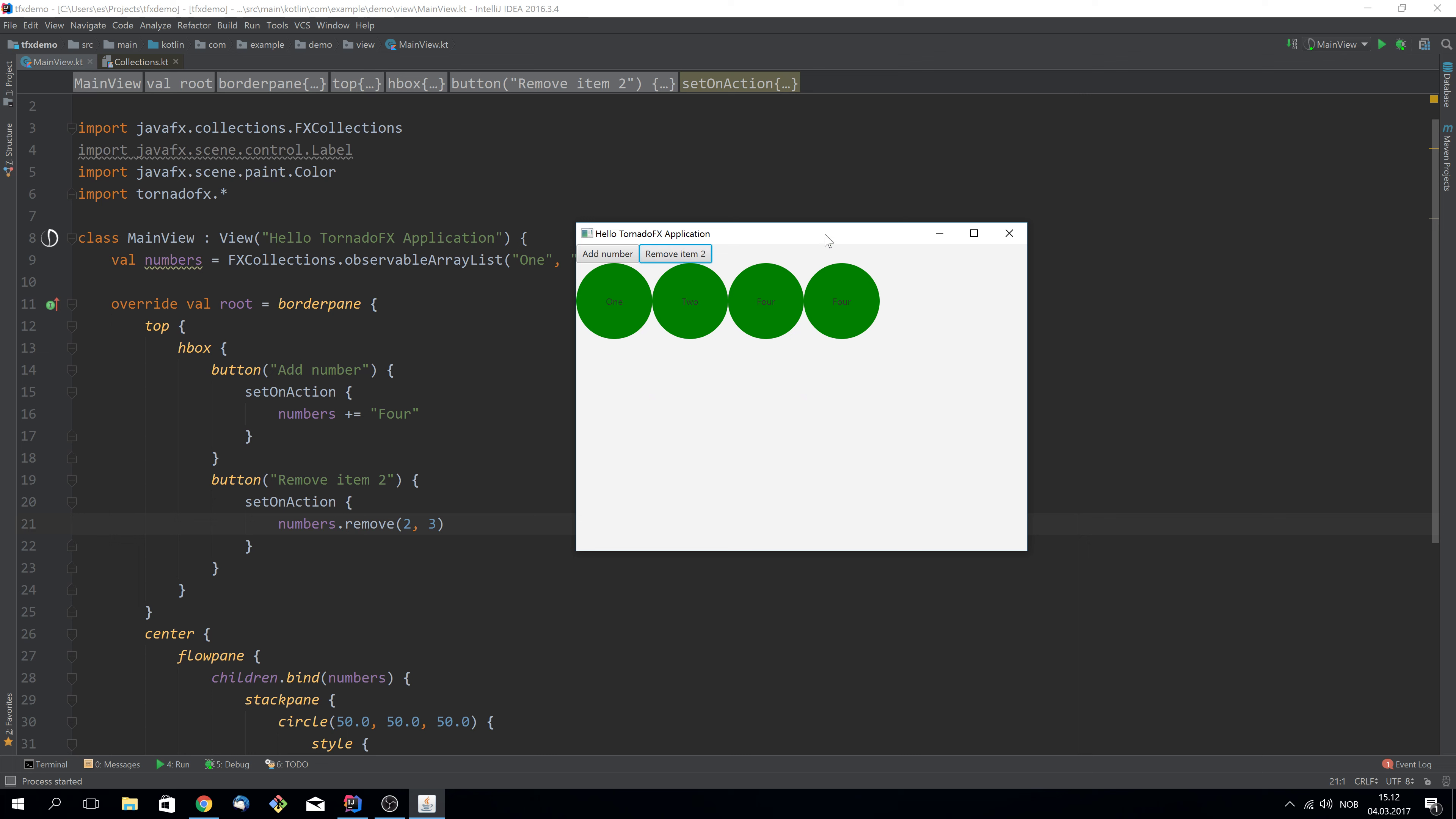
click(1008, 234)
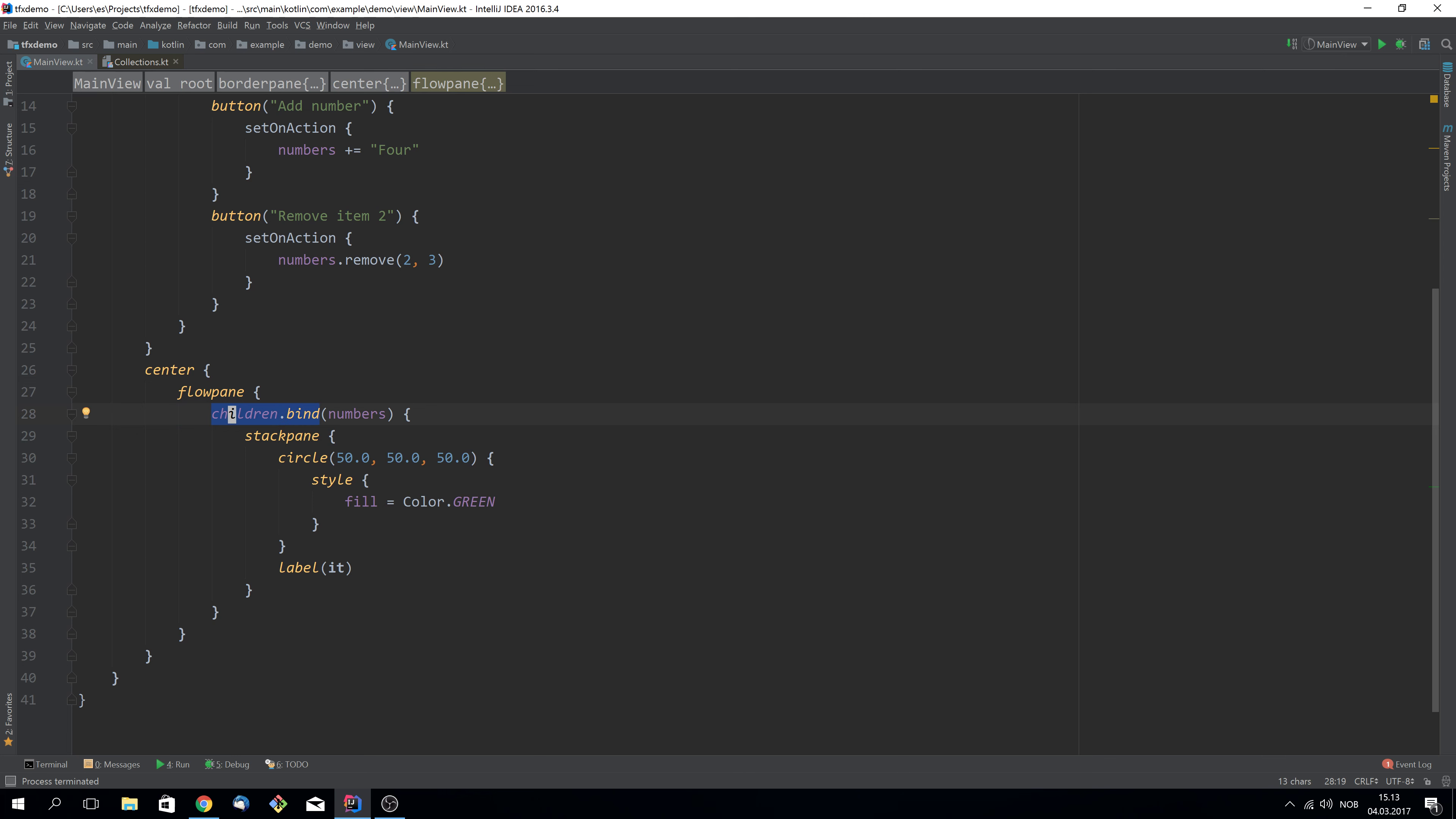
Replace children.bind with bindChildren(numbers), briefly adding find<NumberUi>() inside its block before selecting bindChildren again
text(bindChildren)
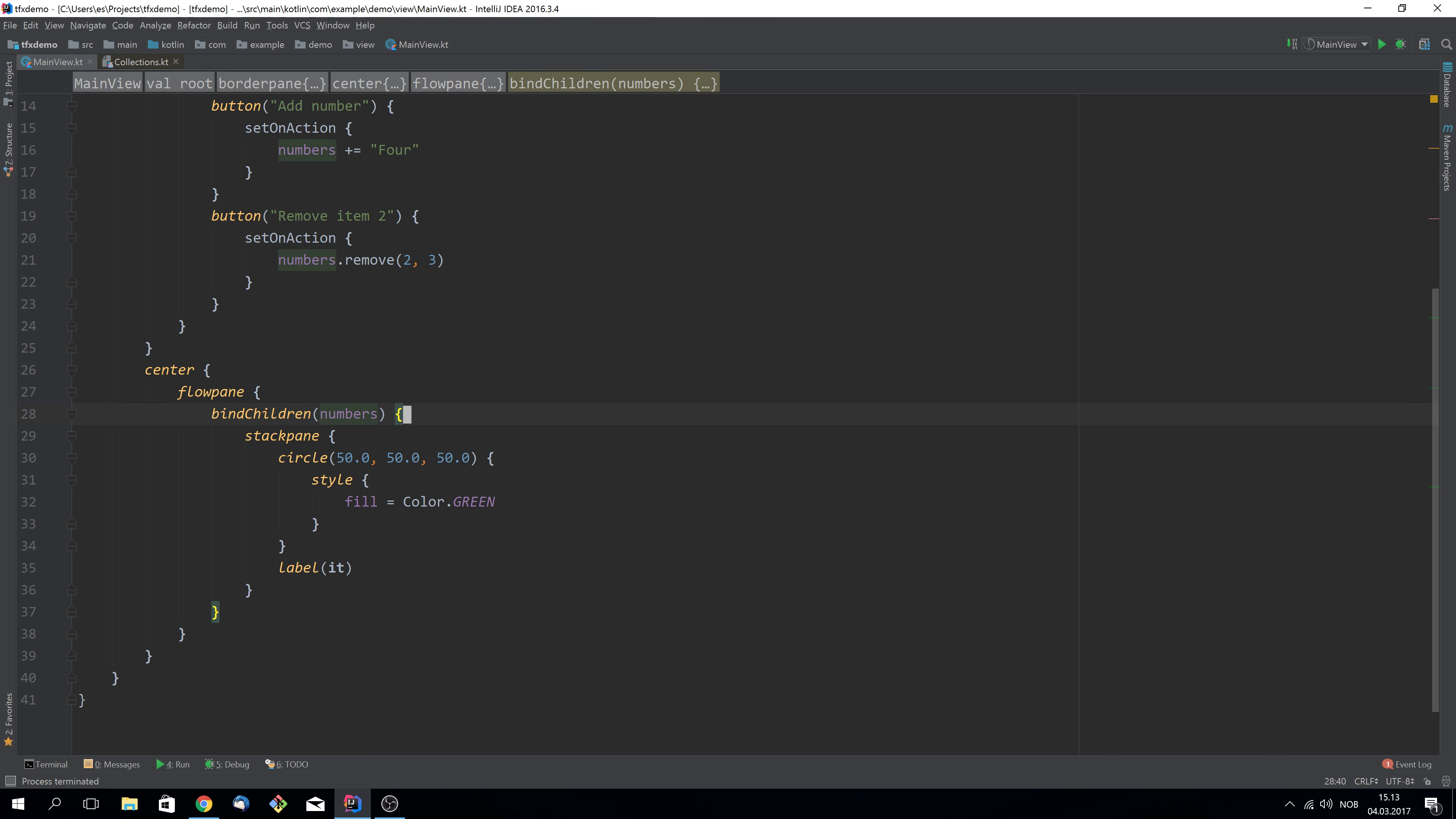
key(Enter)
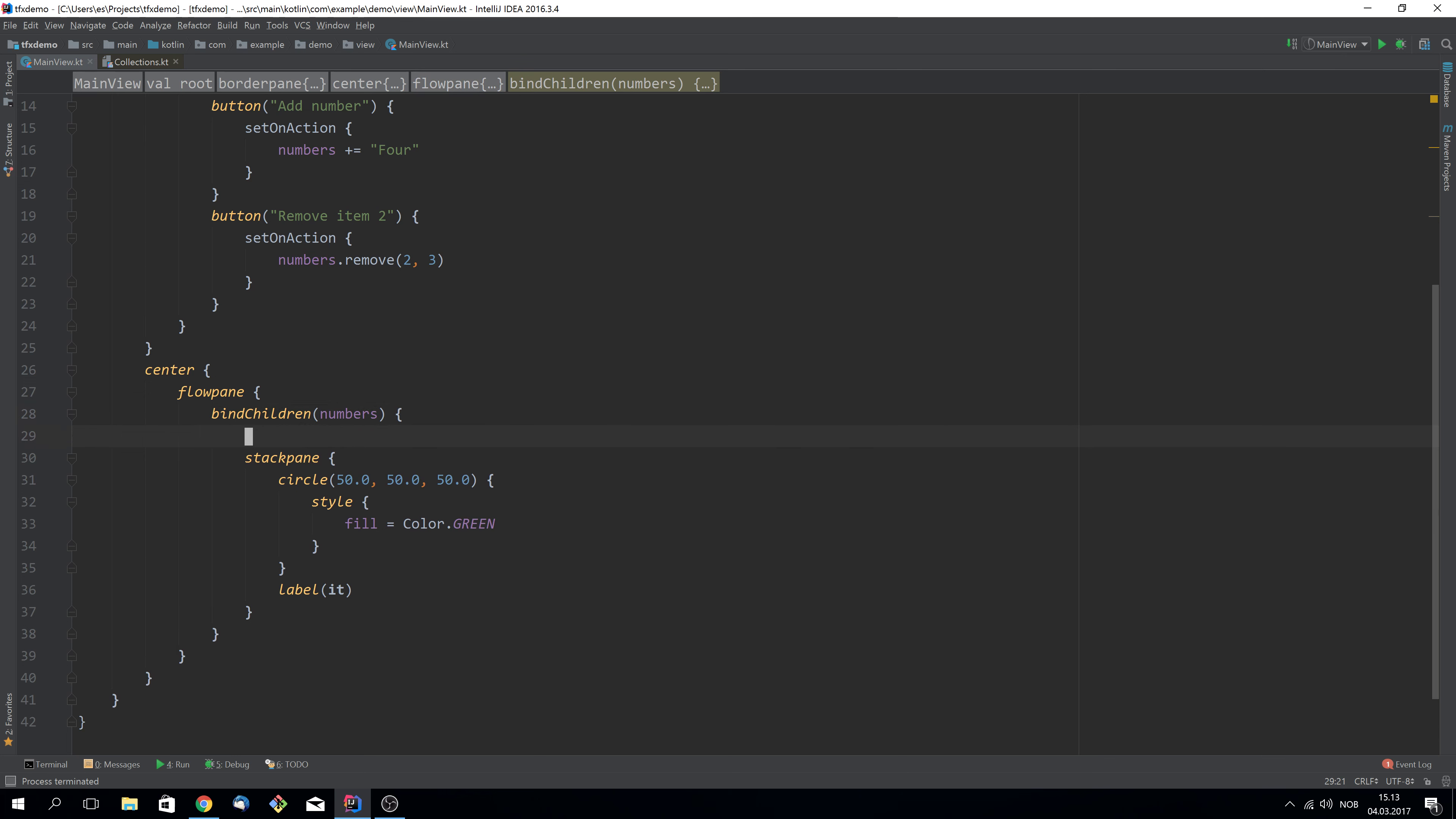
text(find<)
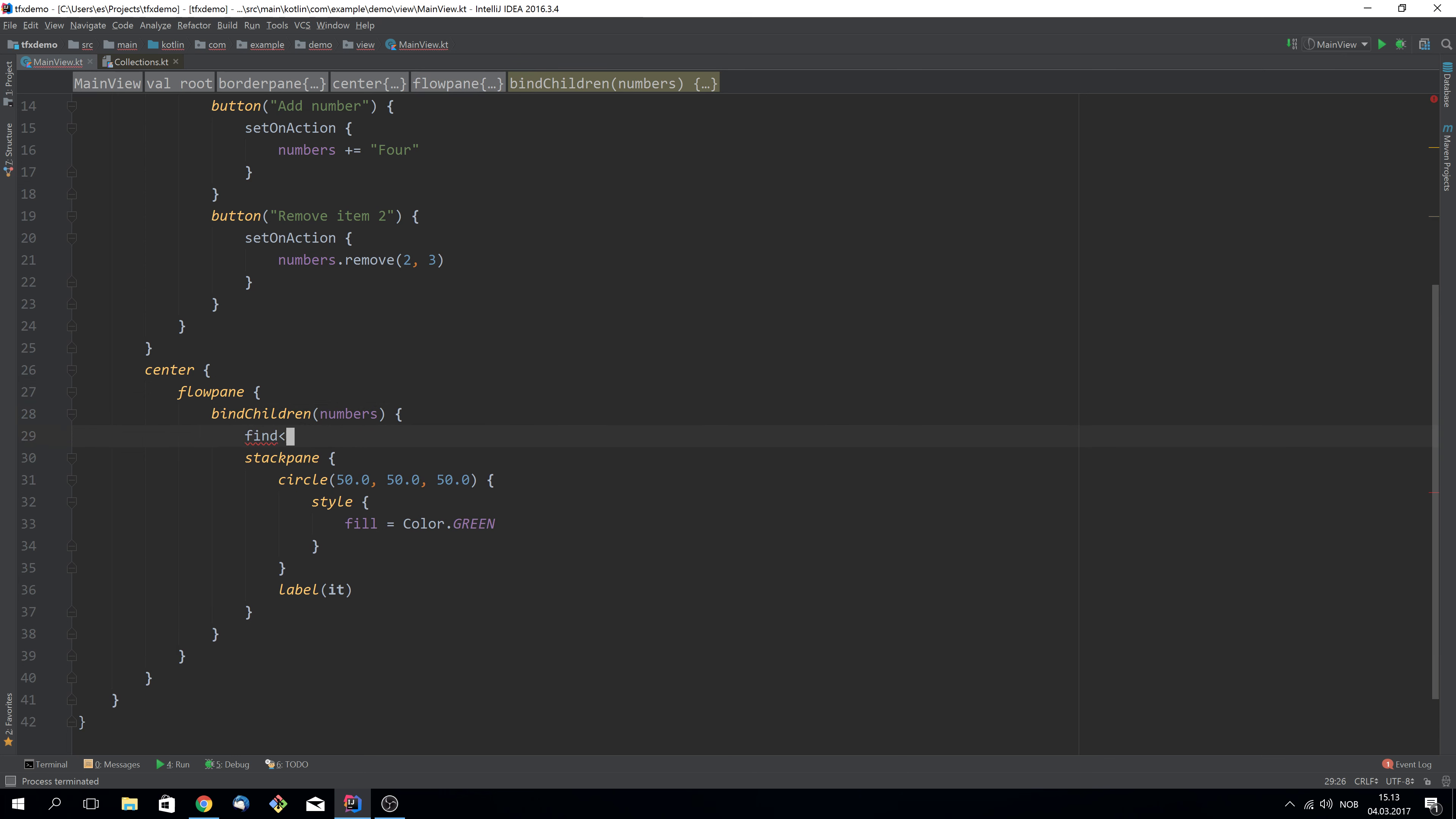
text(NumberUi>())
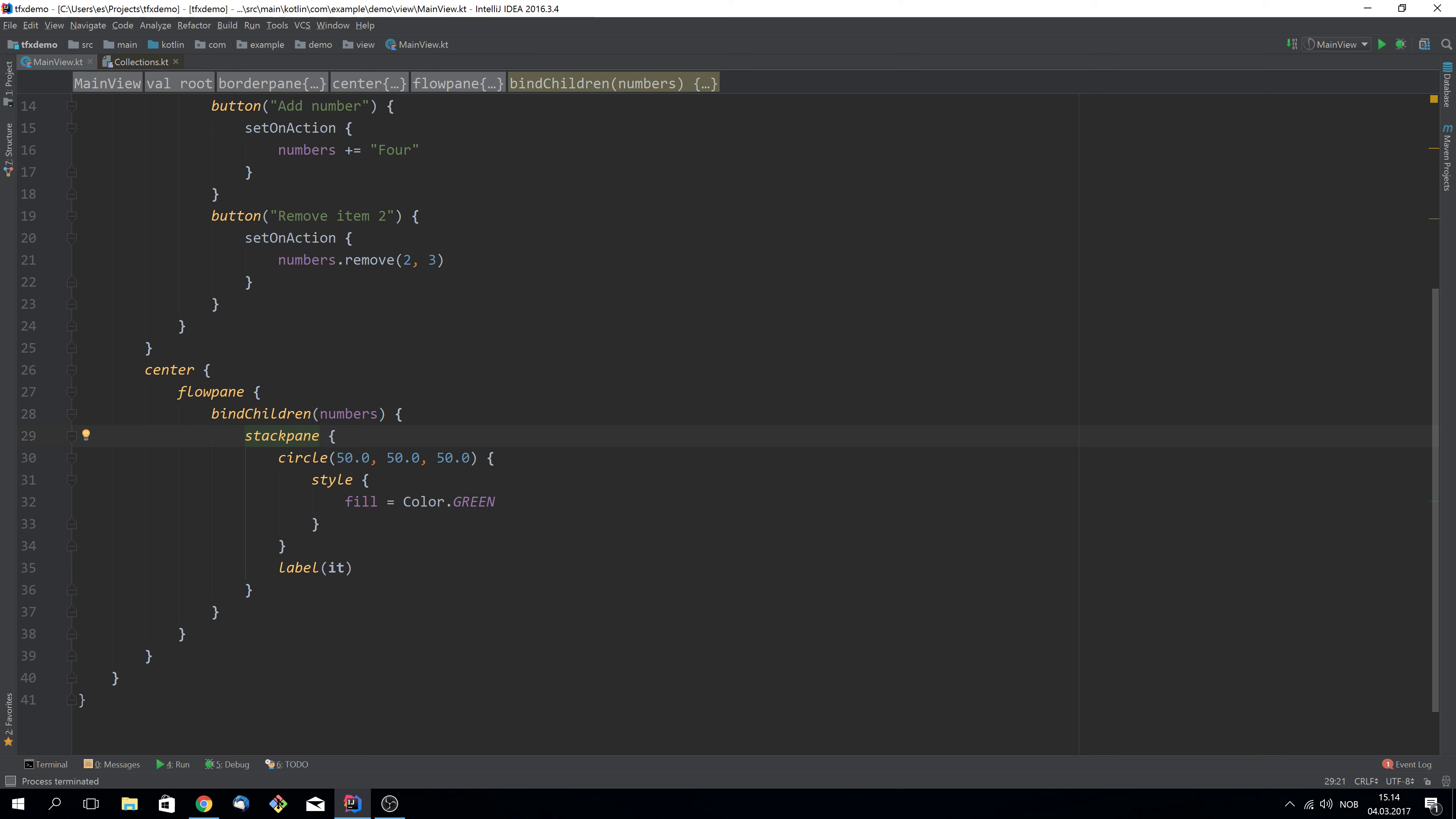
double_click(277, 414)
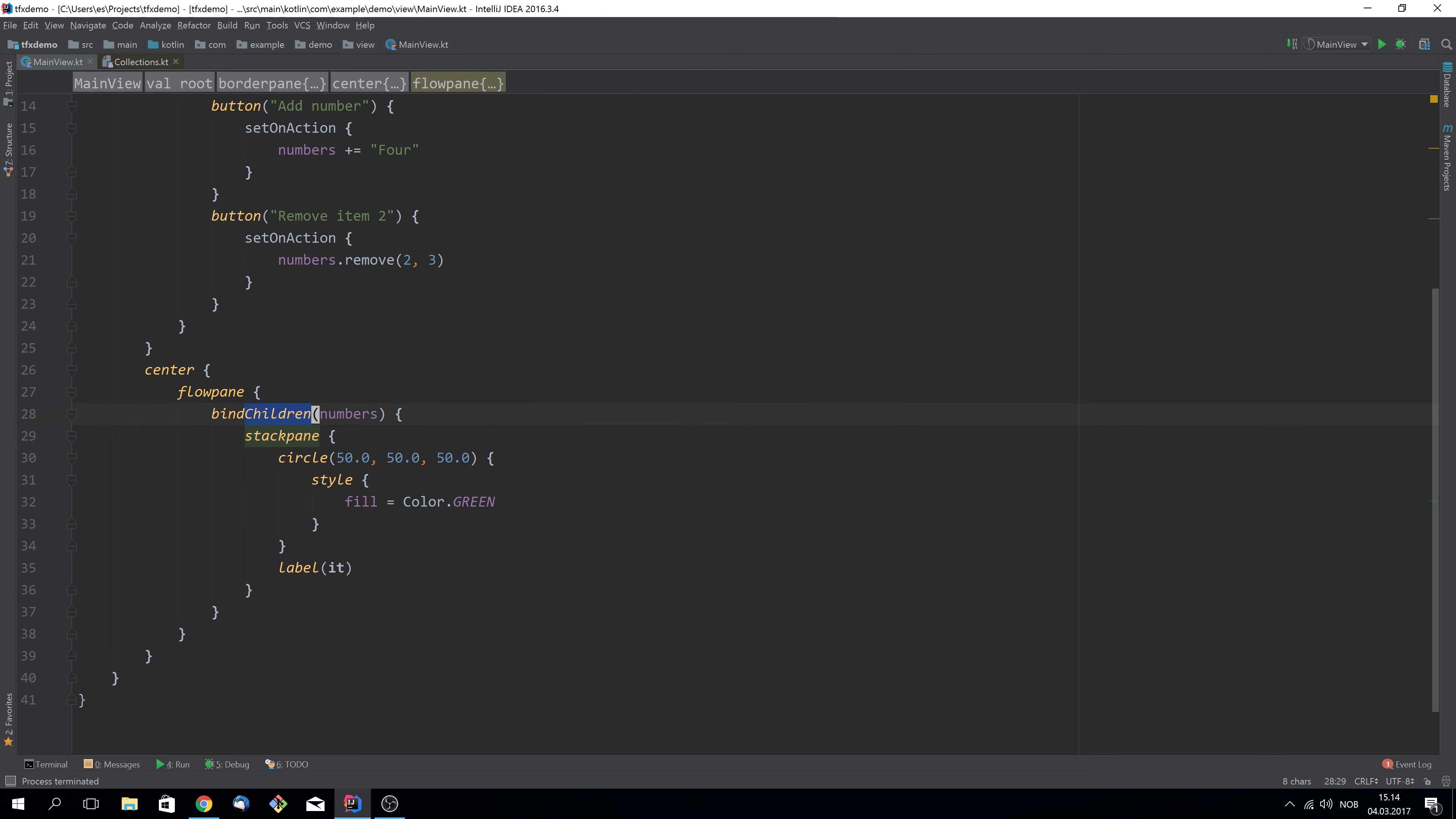